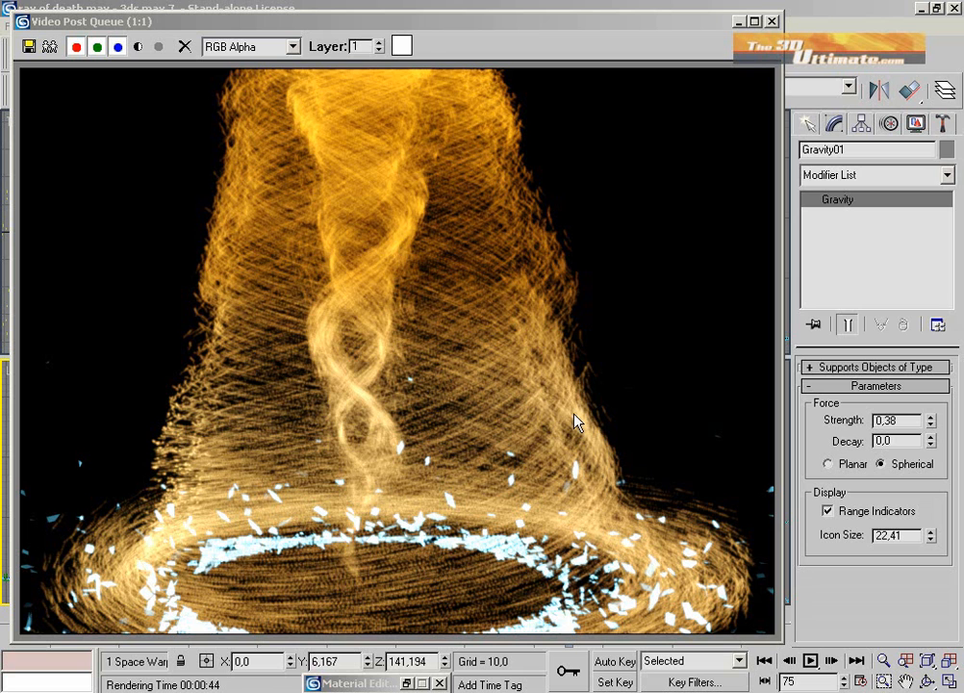
pyautogui.moveTo(446, 82)
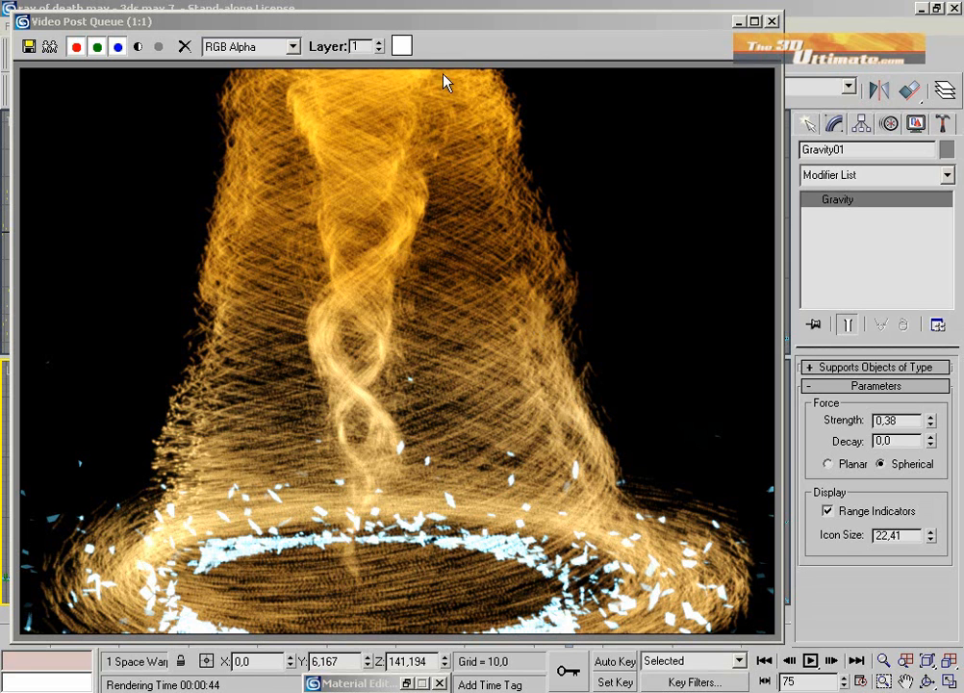
pyautogui.moveTo(587, 177)
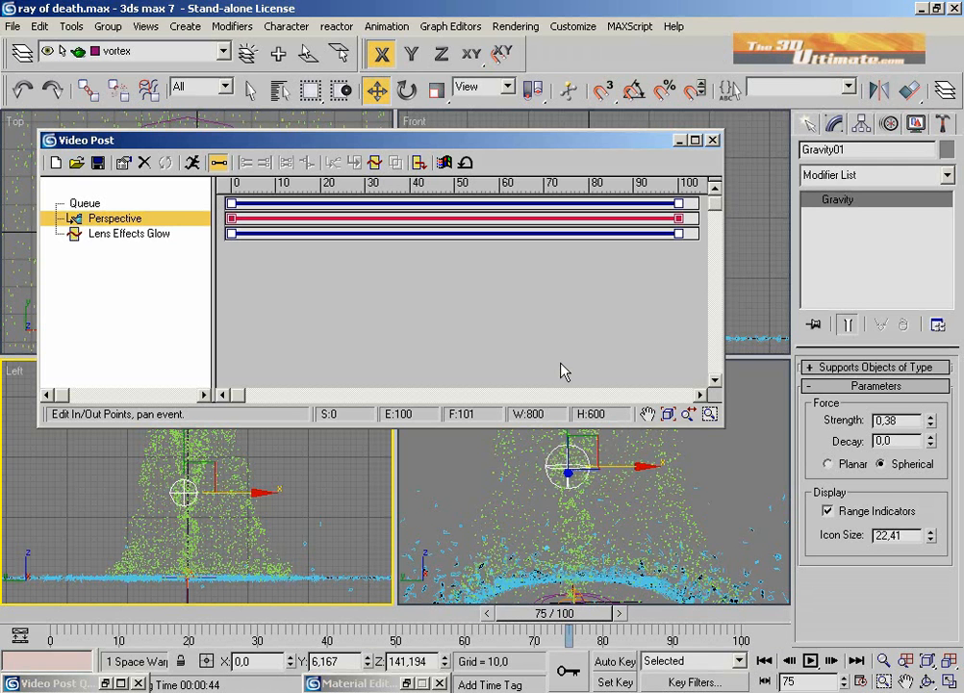
pyautogui.moveTo(553, 374)
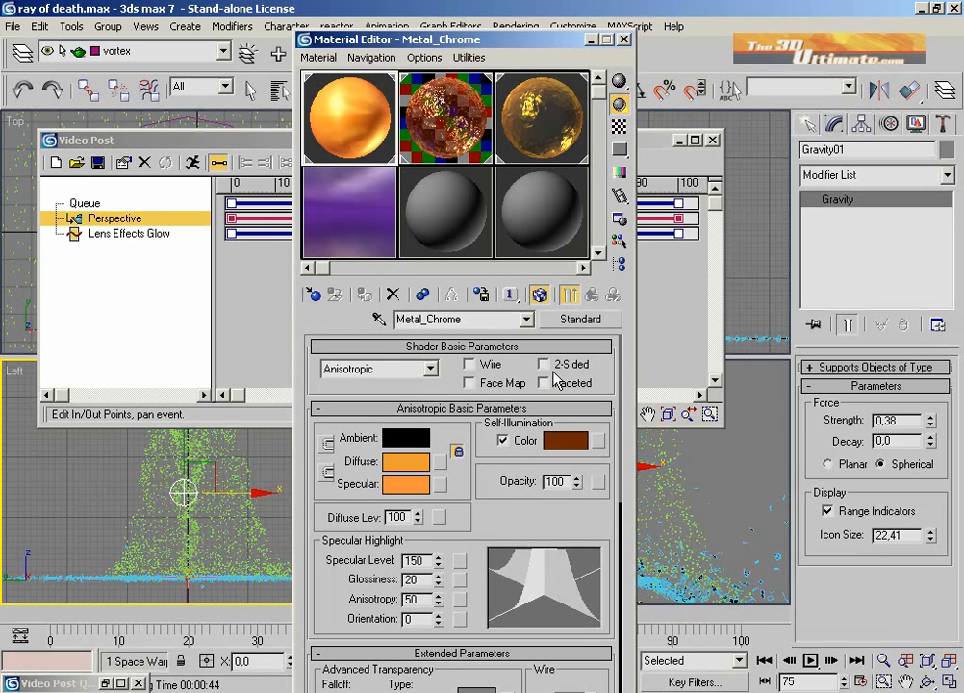
pyautogui.moveTo(566, 417)
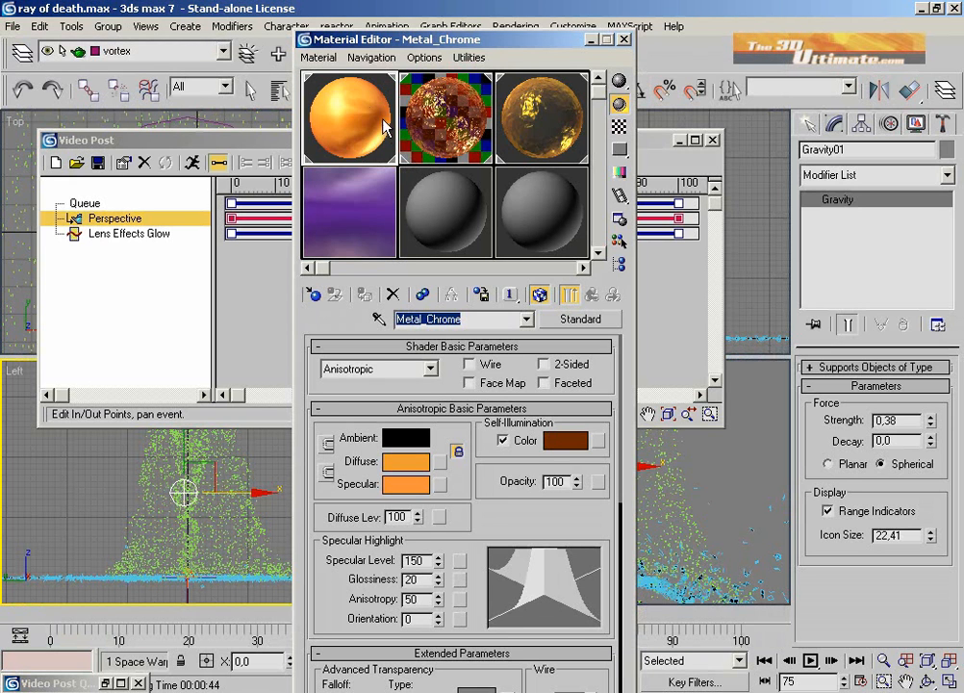
pyautogui.moveTo(279, 460)
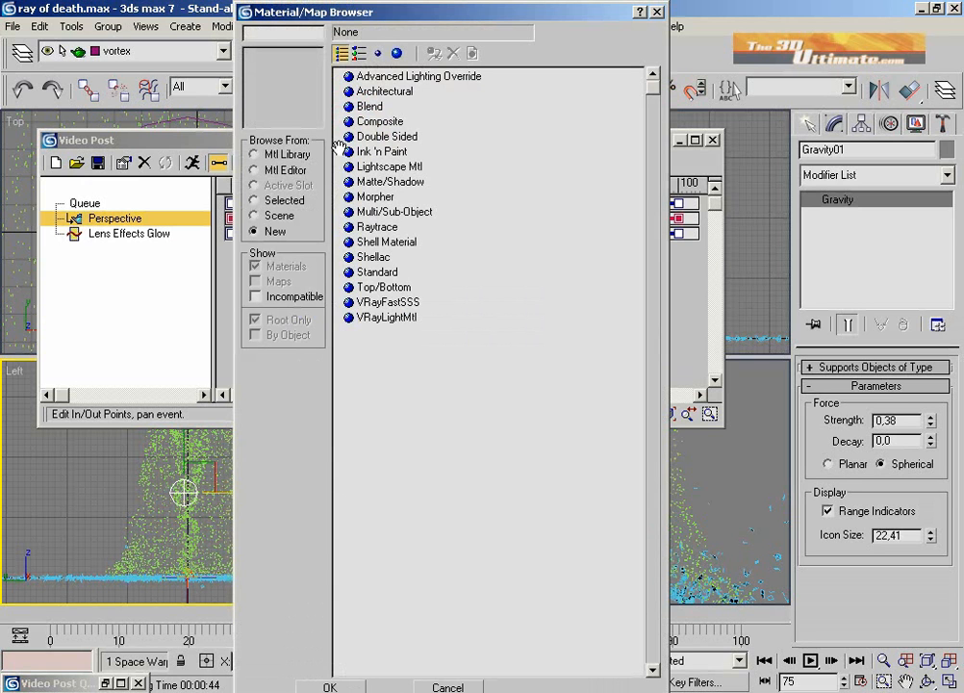
# - Browse the Mtl Library in the Material/Map Browser as small preview icons, leaving Metal_Chrome unchanged
pyautogui.click(254, 155)
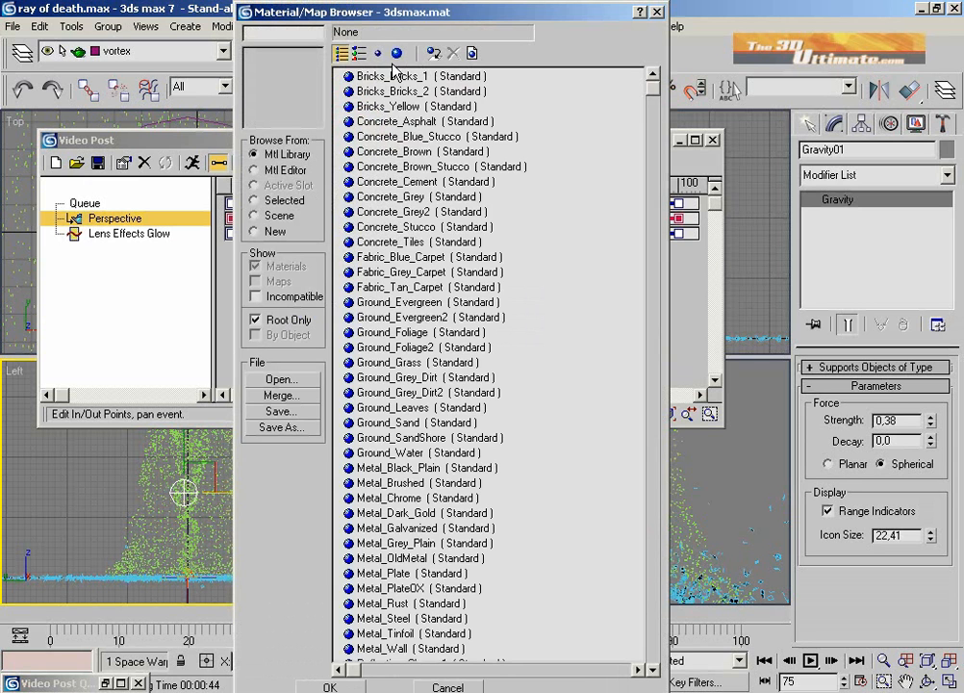
pyautogui.click(377, 52)
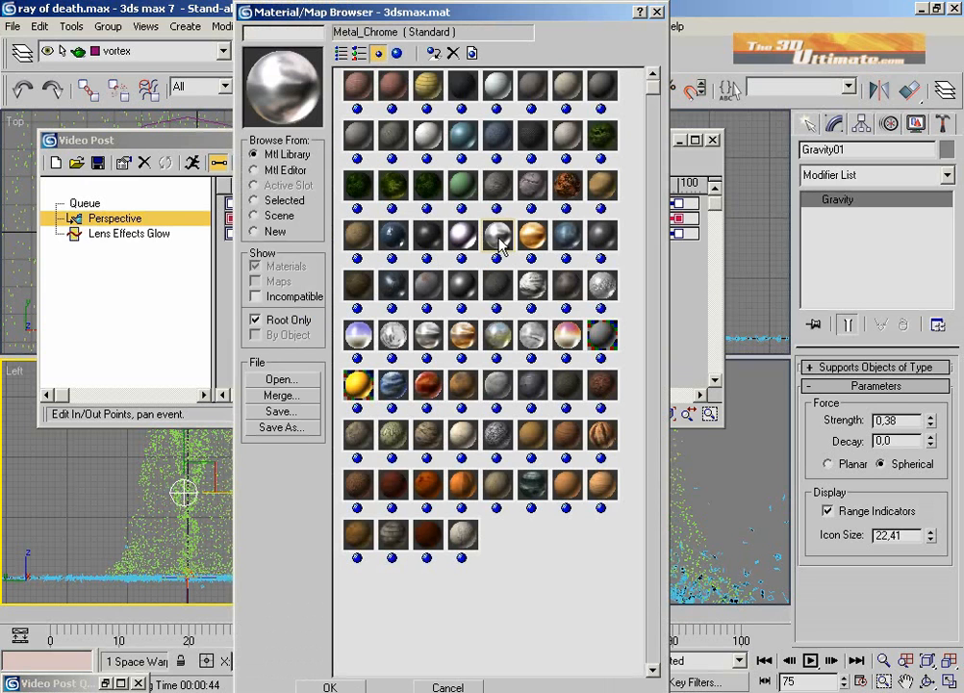
pyautogui.moveTo(466, 221)
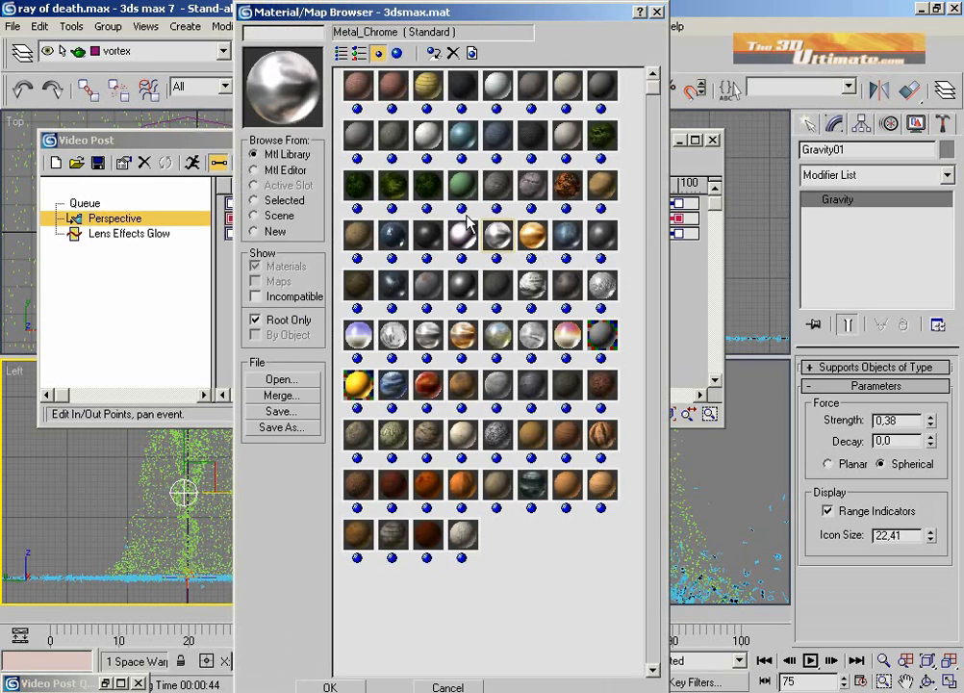
pyautogui.moveTo(485, 125)
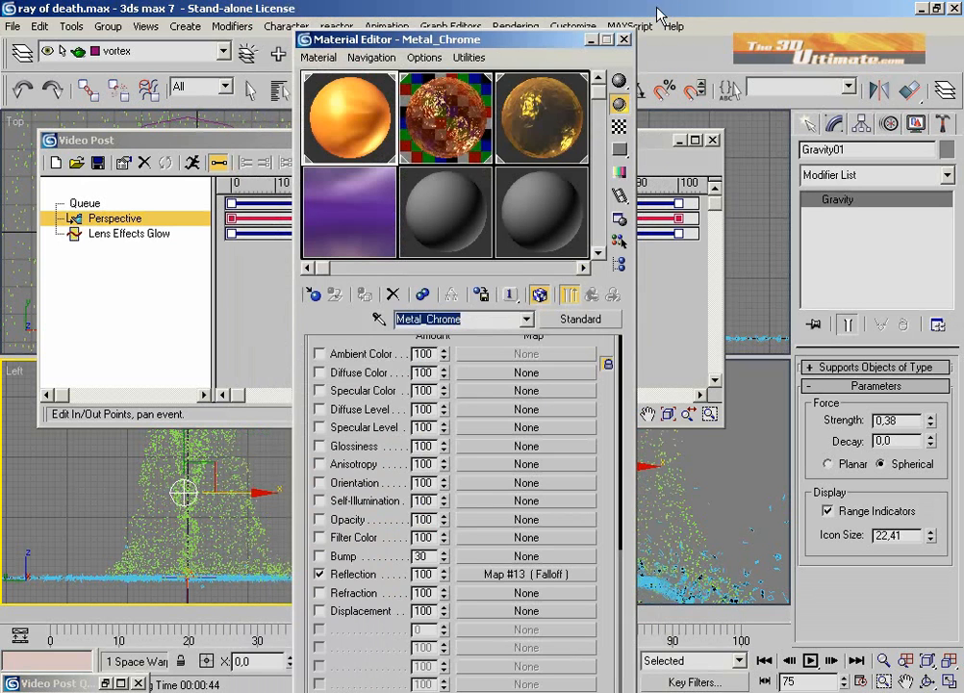
# - Make Ground_Water the active sample slot to show its Falloff, Noise and Mask maps
pyautogui.click(444, 118)
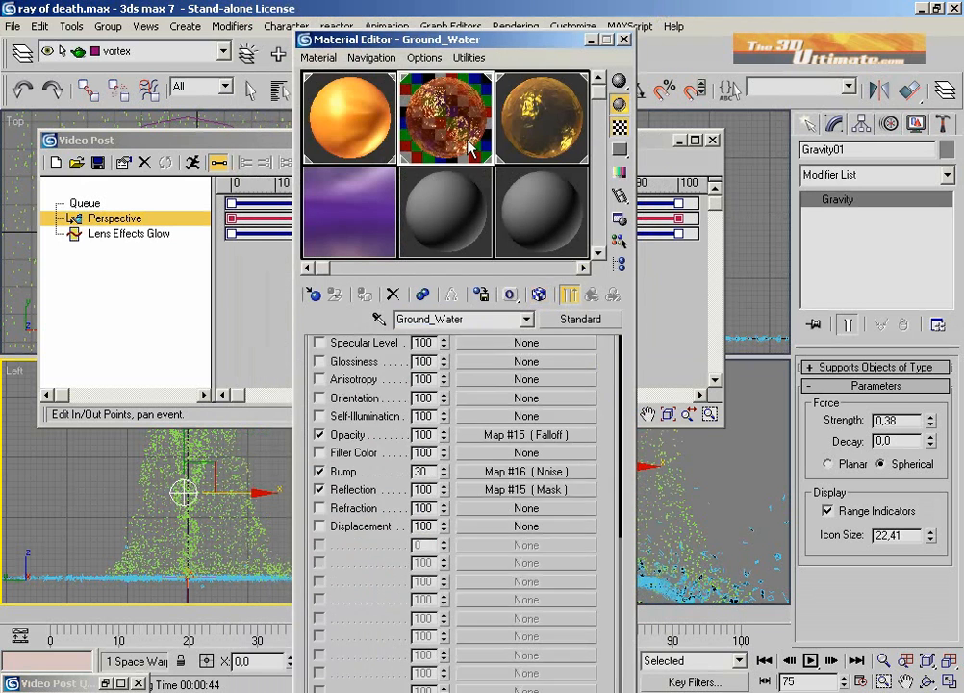
pyautogui.moveTo(467, 142)
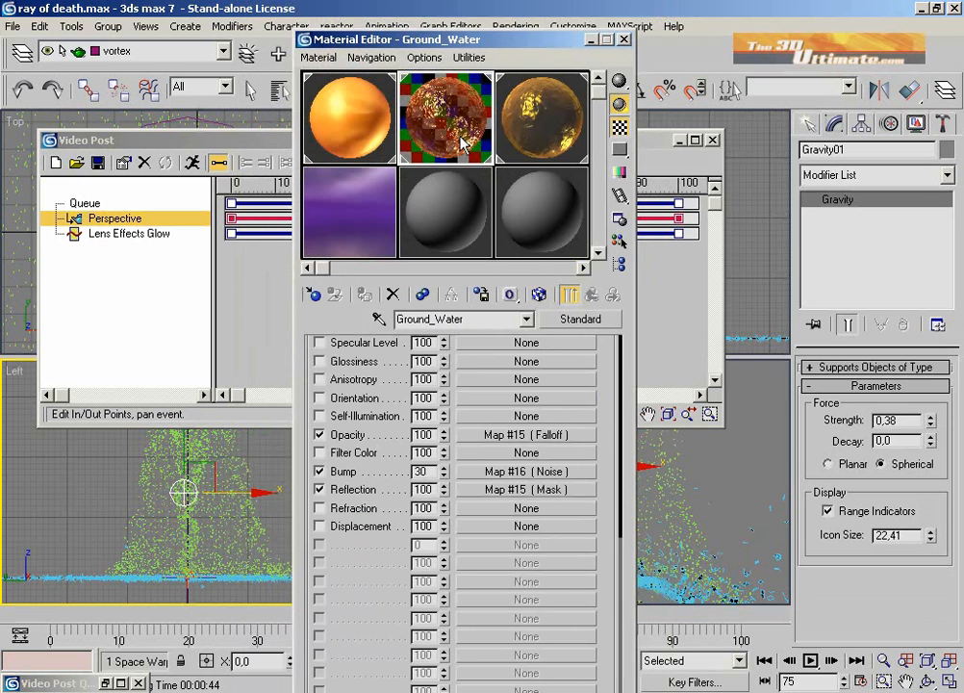
pyautogui.click(445, 118)
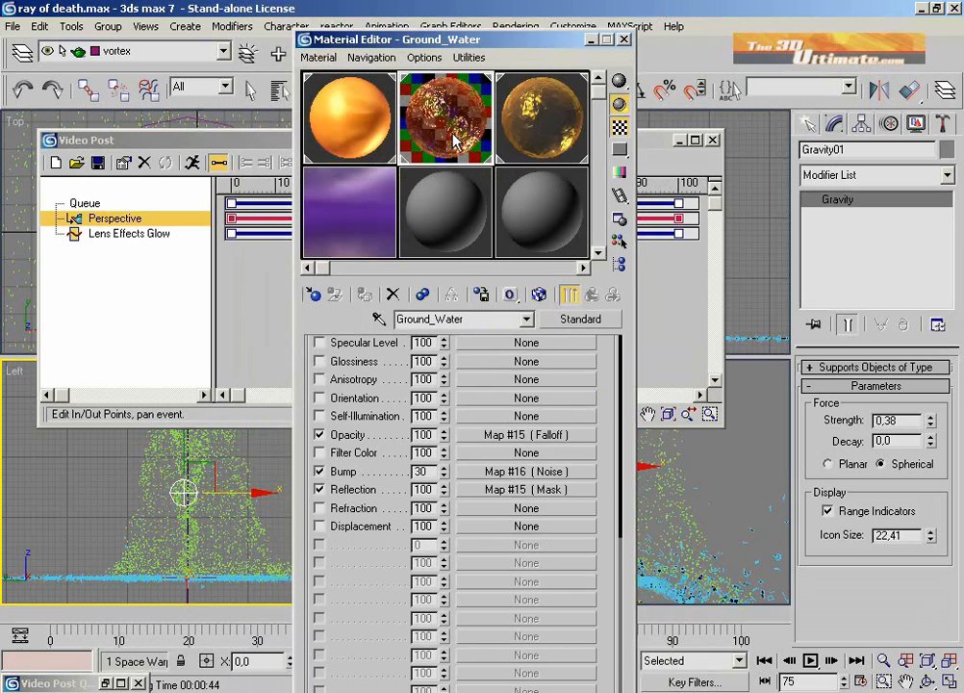
pyautogui.moveTo(378, 609)
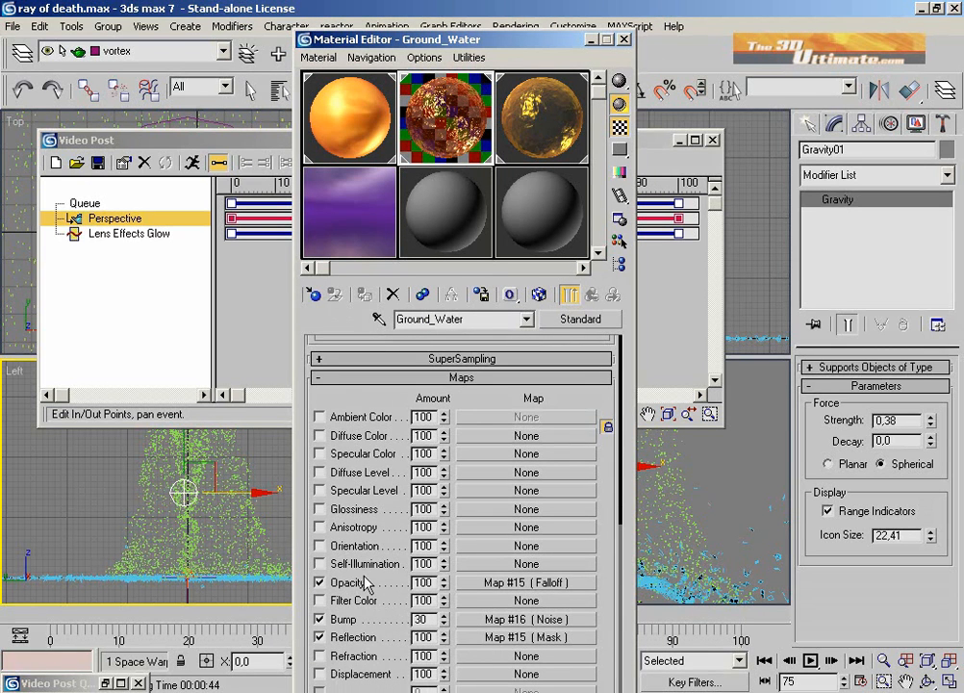
pyautogui.moveTo(363, 643)
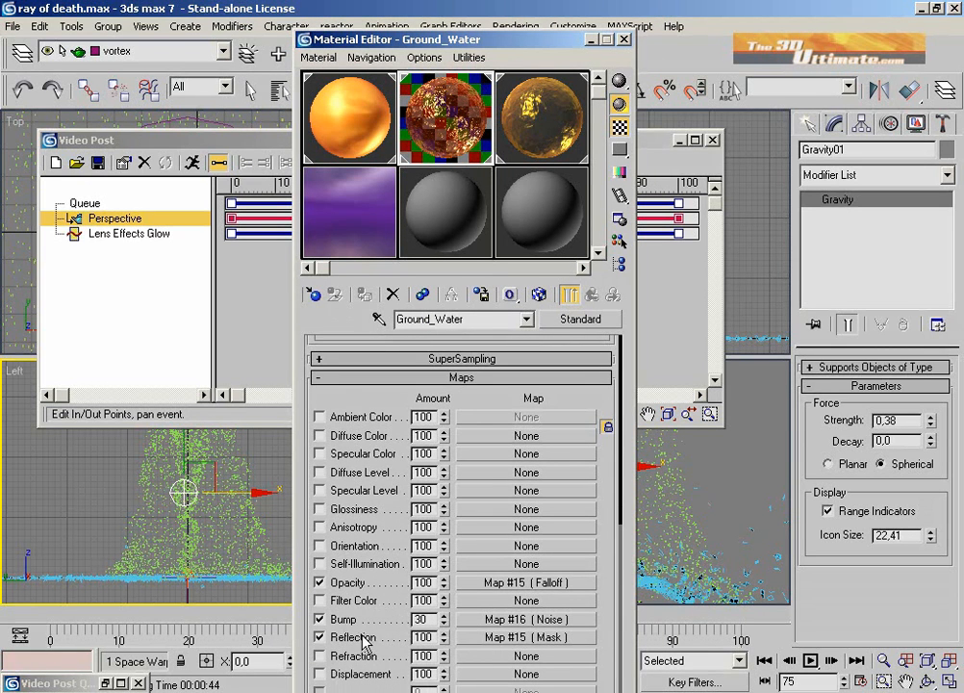
pyautogui.moveTo(491, 591)
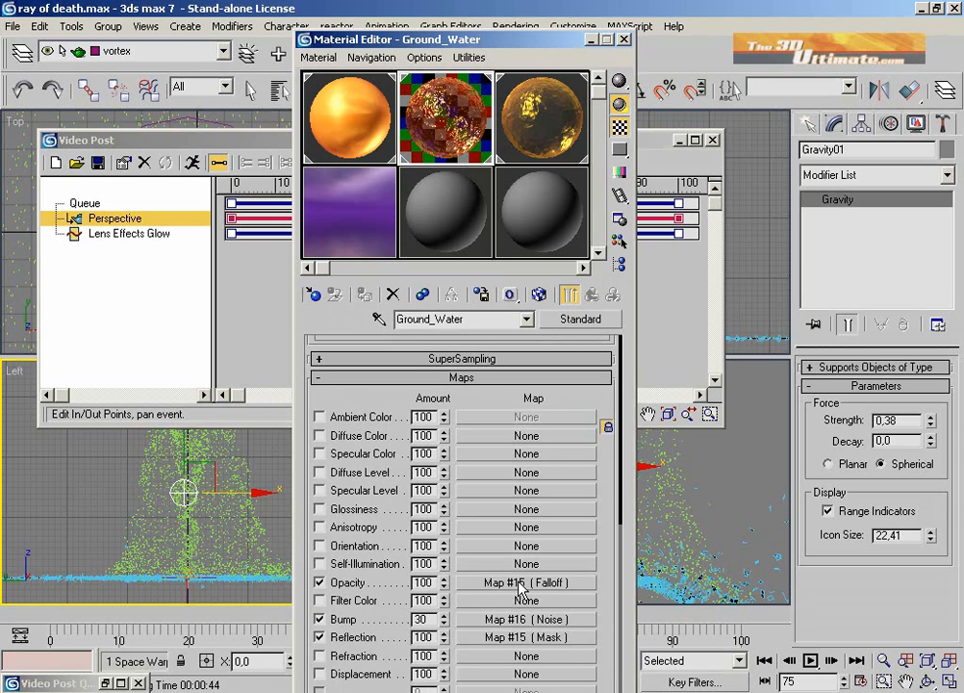
pyautogui.moveTo(554, 591)
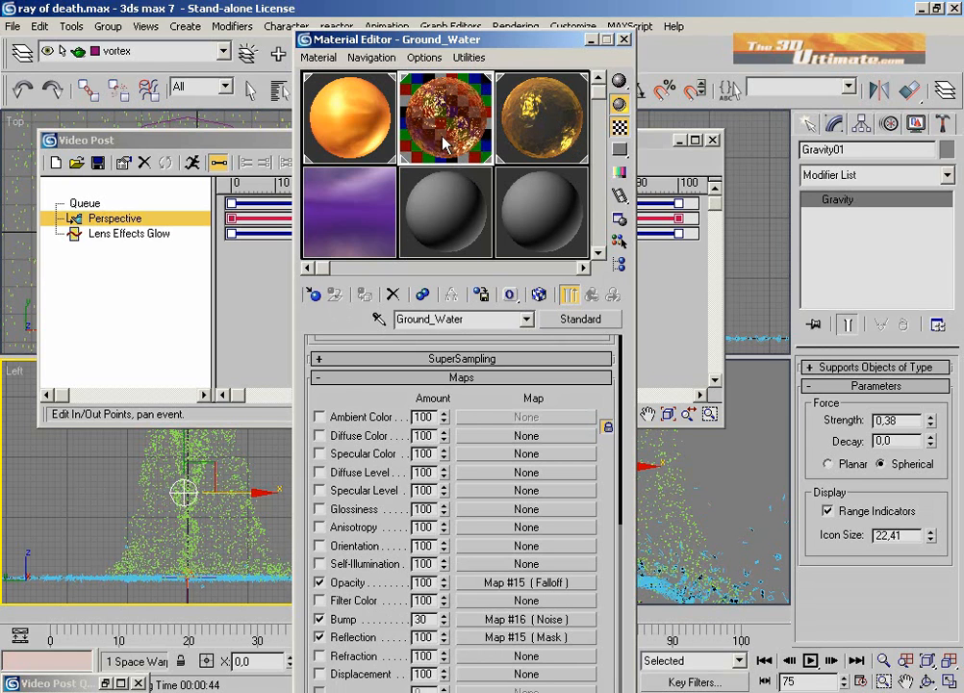
pyautogui.moveTo(471, 130)
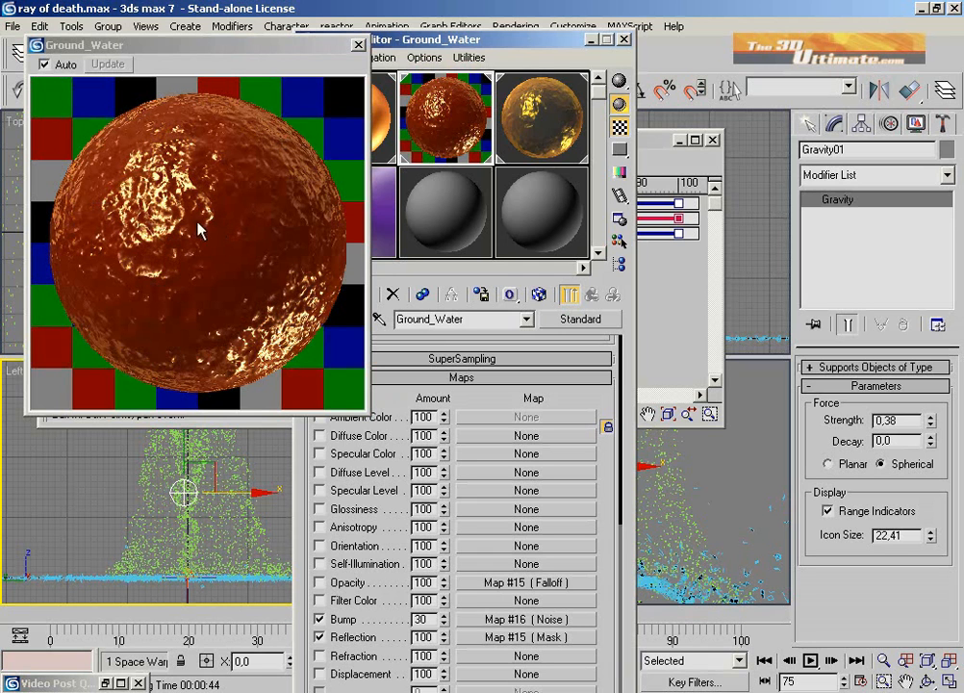
pyautogui.moveTo(299, 296)
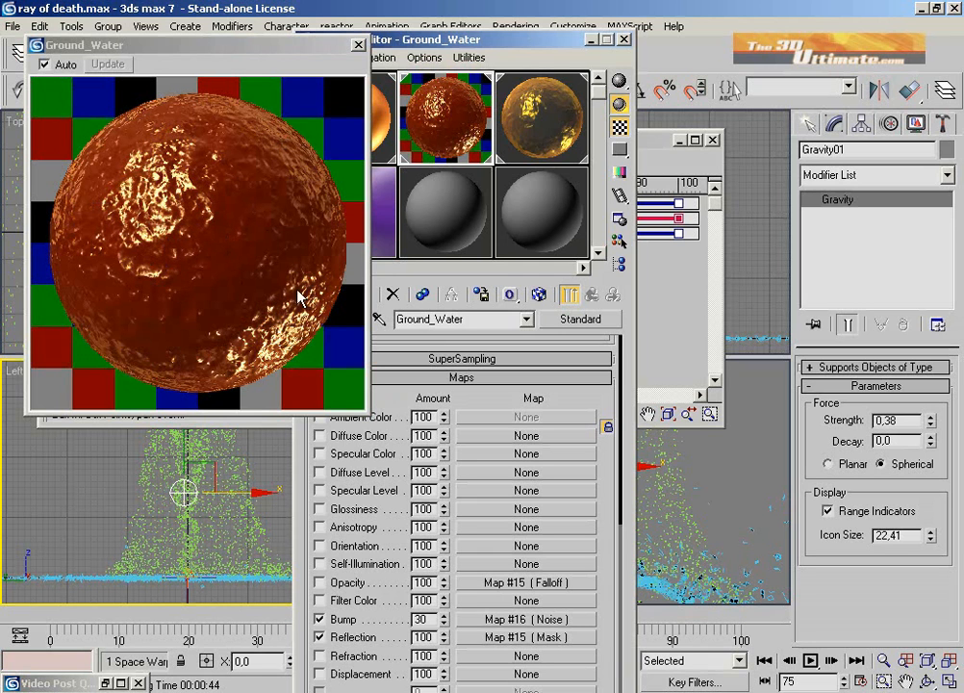
pyautogui.moveTo(202, 217)
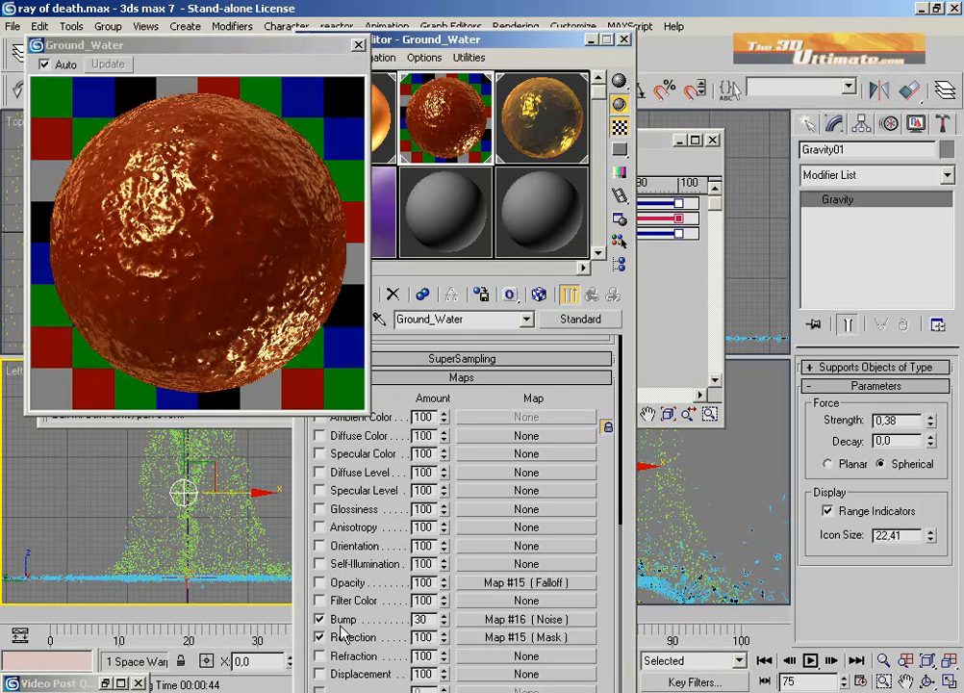
# - Re-enable the Opacity map so the magnified Ground_Water sphere appears see-through
pyautogui.click(320, 581)
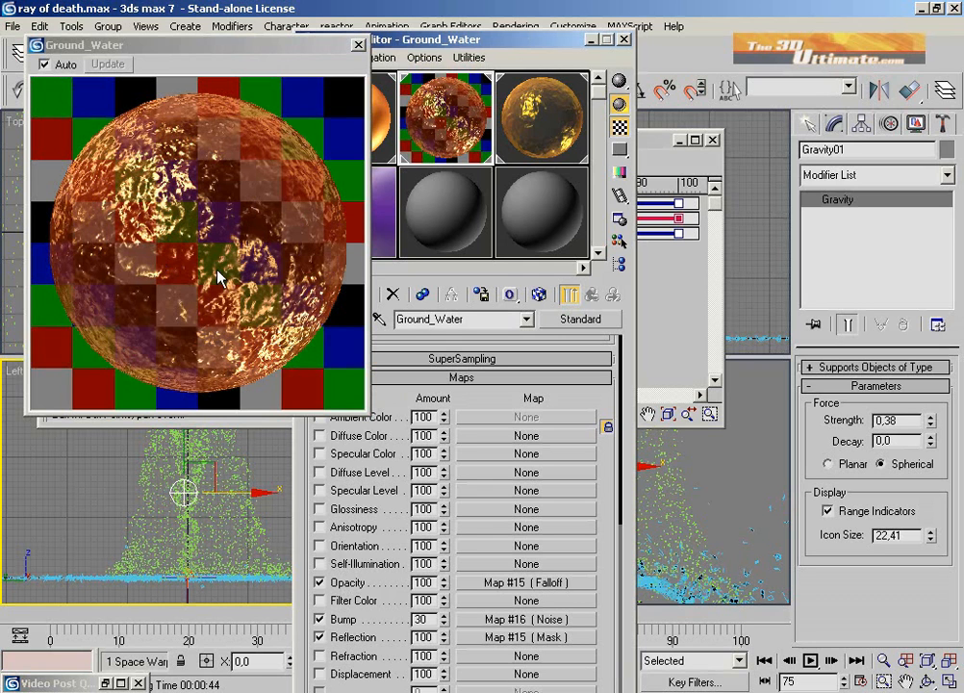
pyautogui.moveTo(261, 240)
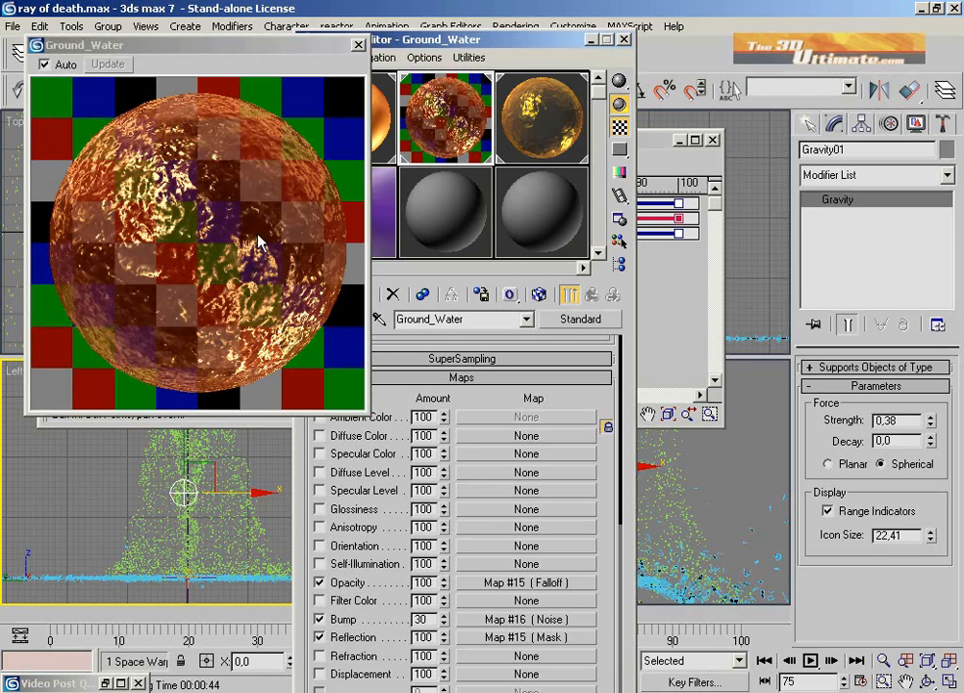
pyautogui.moveTo(359, 47)
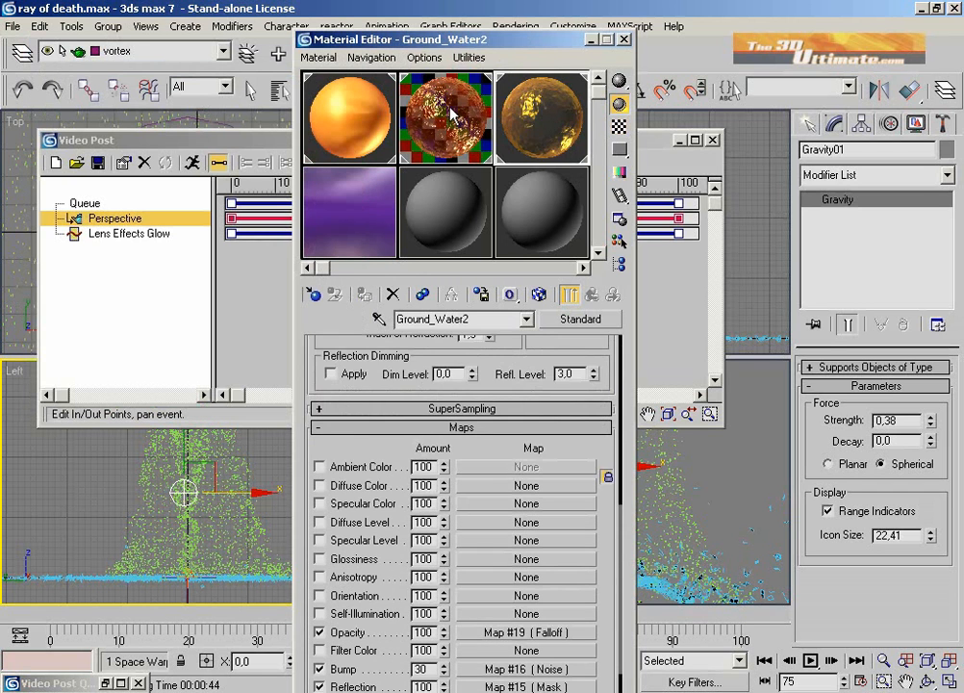
# - Close the magnified preview and reselect the Ground_Water sample slot
pyautogui.click(540, 116)
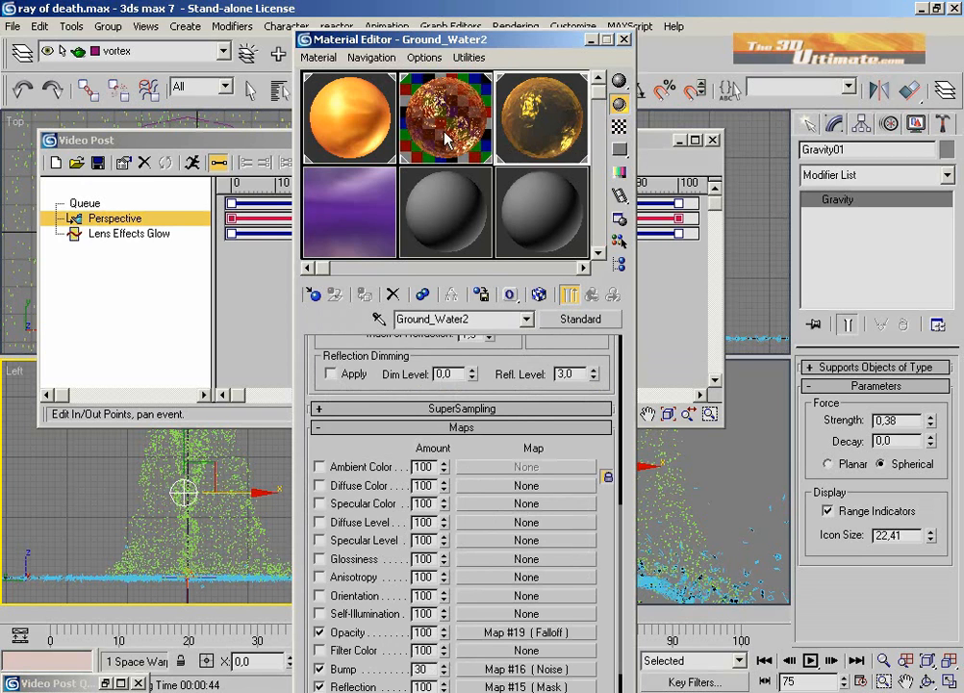
pyautogui.moveTo(536, 134)
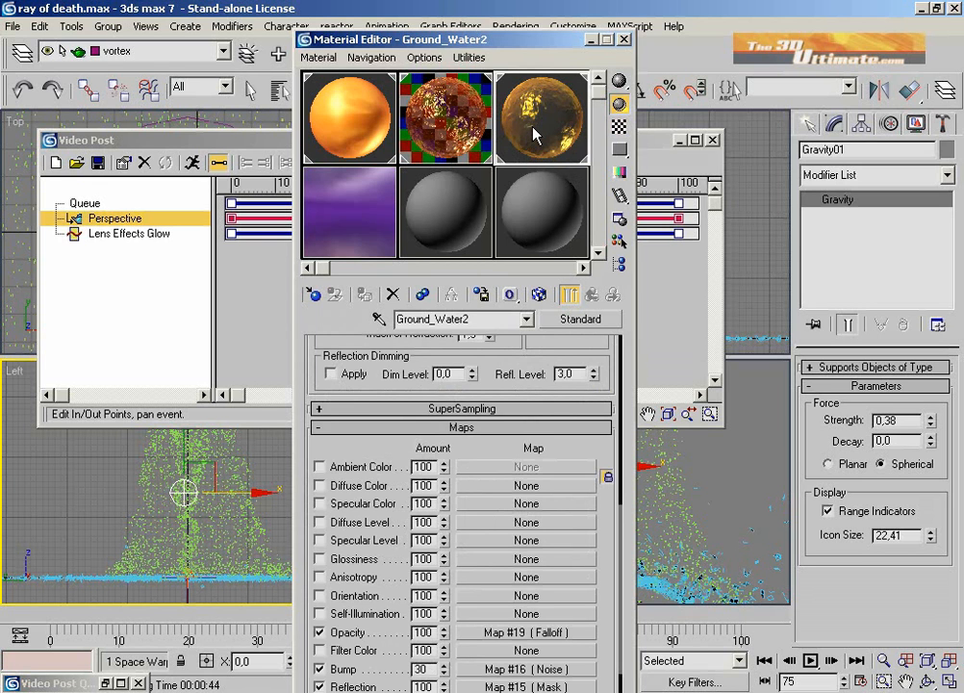
pyautogui.moveTo(537, 132)
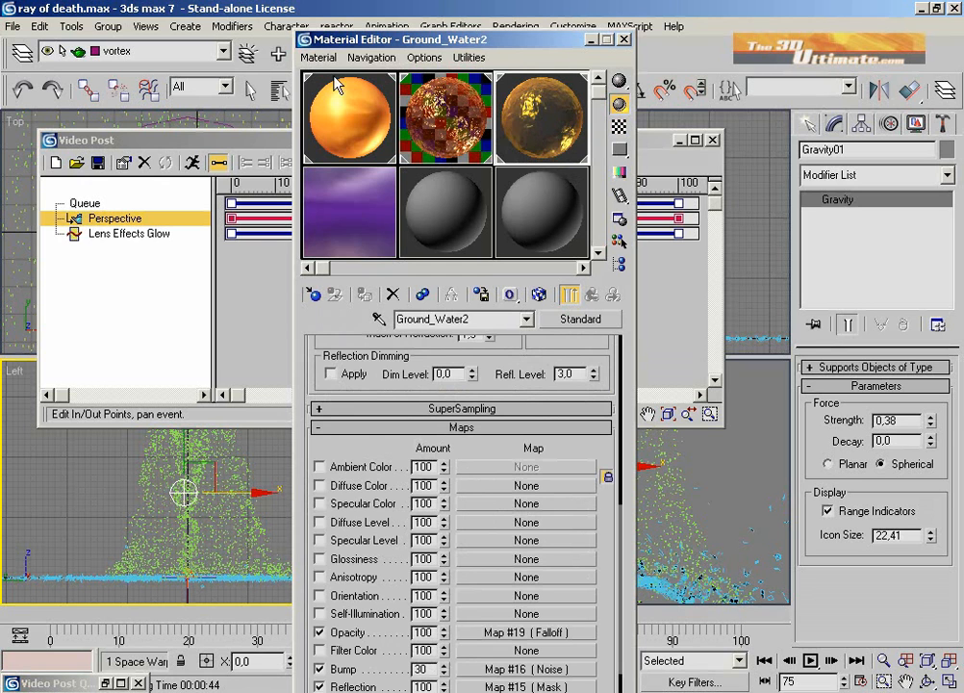
pyautogui.click(446, 117)
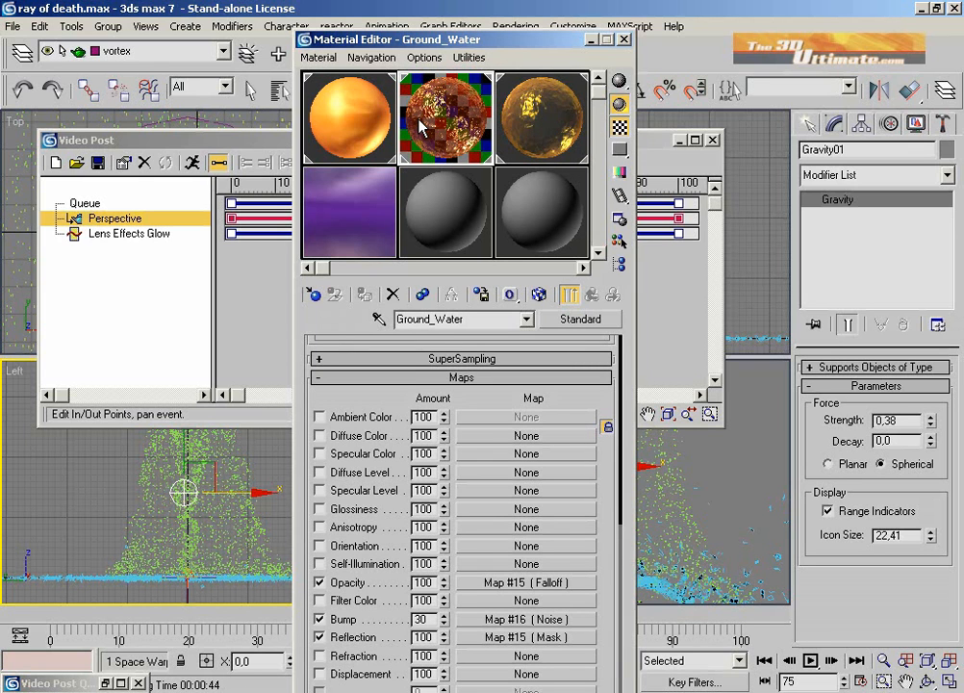
pyautogui.moveTo(537, 91)
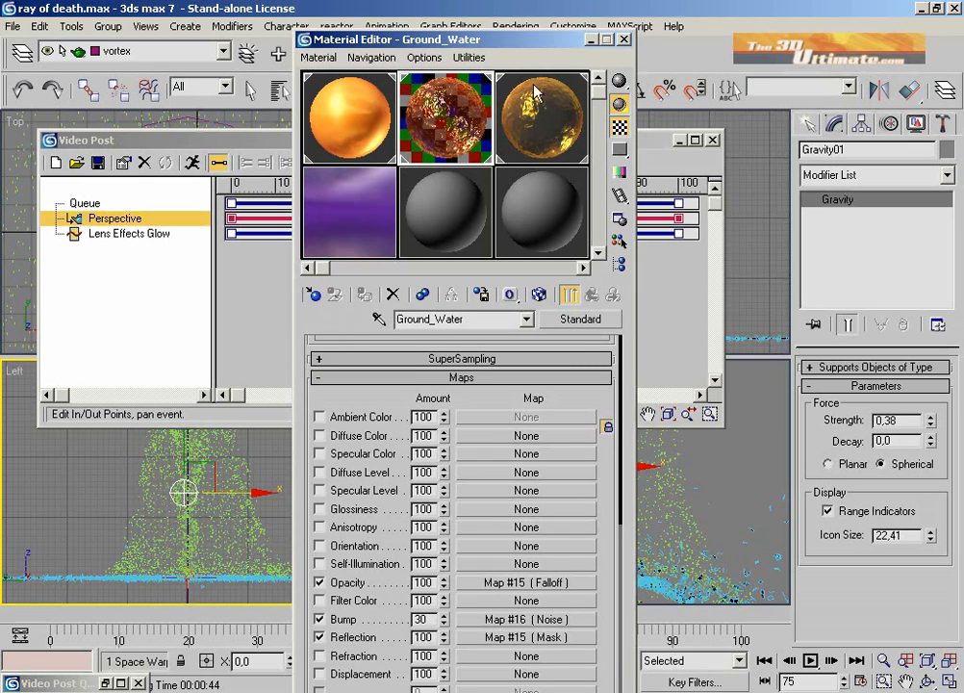
# - Close the Material Editor and bring up Setup for the ray's Lens Effects Glow event
pyautogui.click(623, 38)
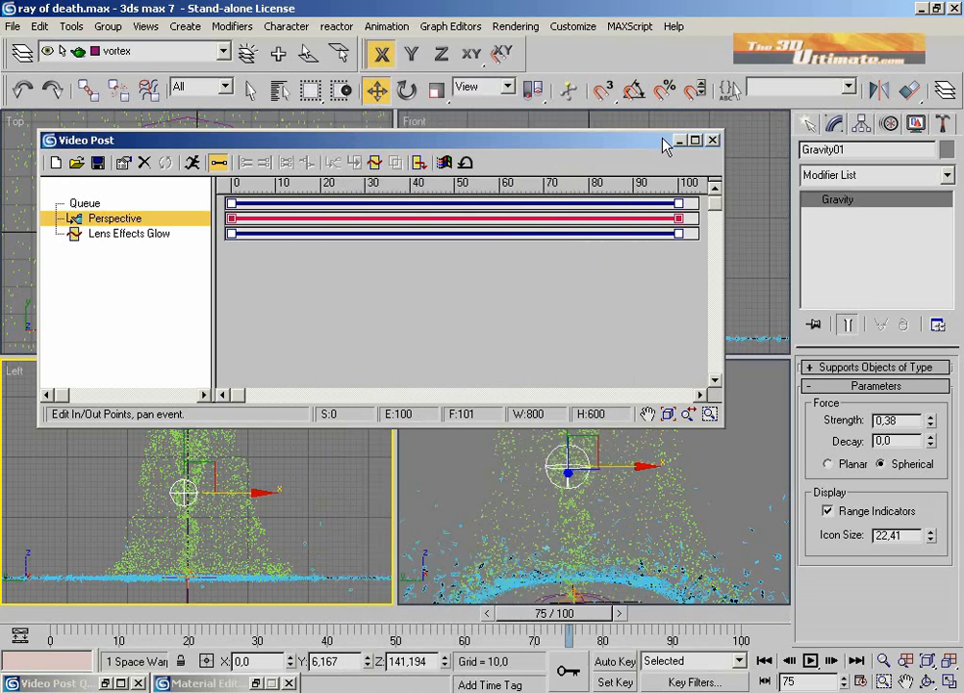
pyautogui.moveTo(671, 145)
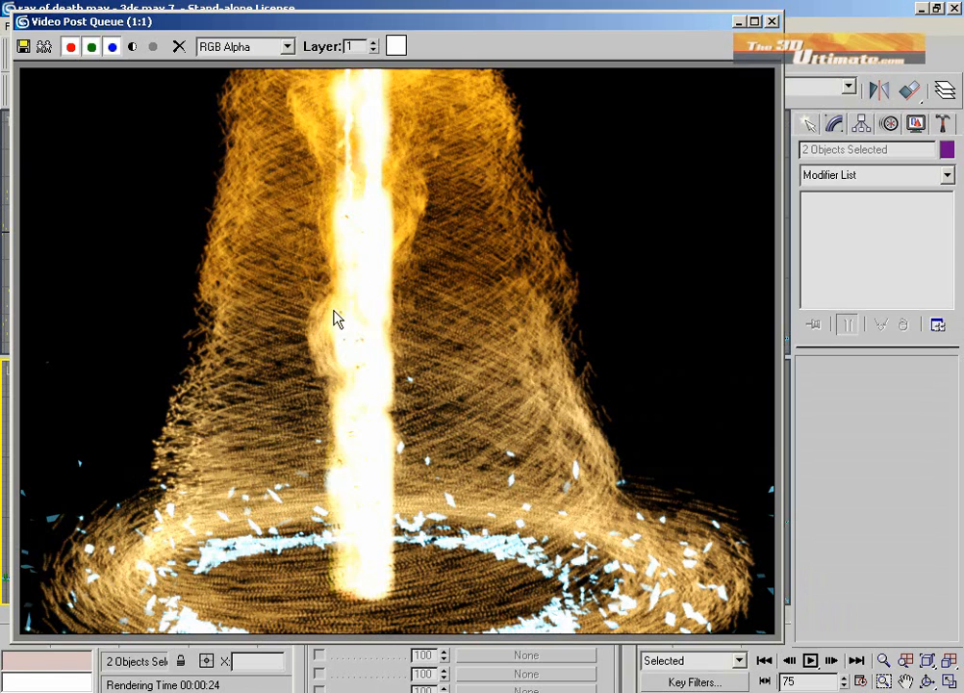
pyautogui.moveTo(364, 183)
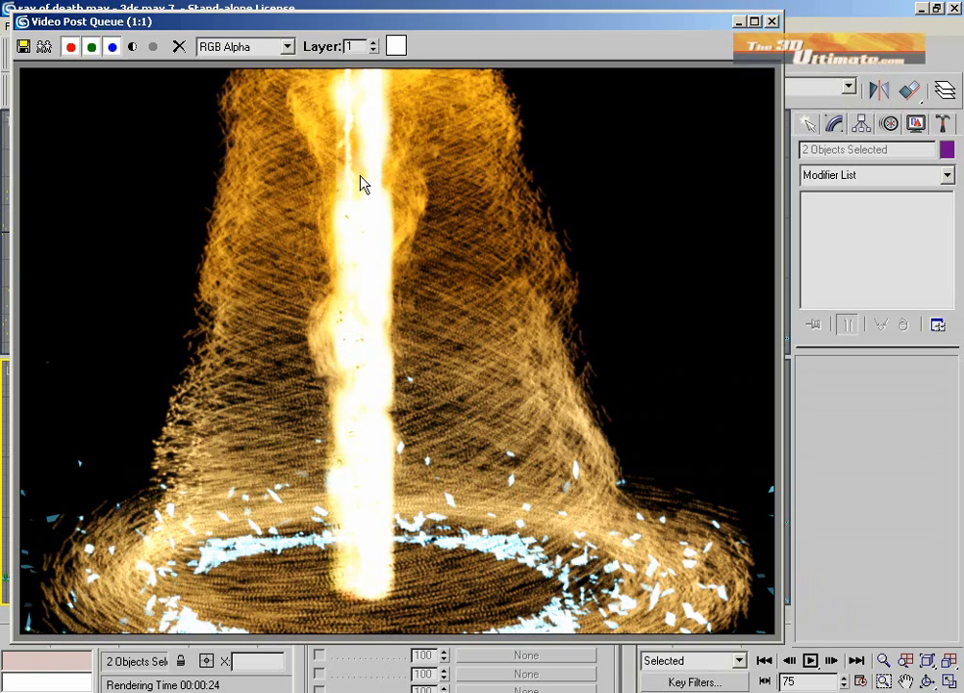
pyautogui.moveTo(409, 197)
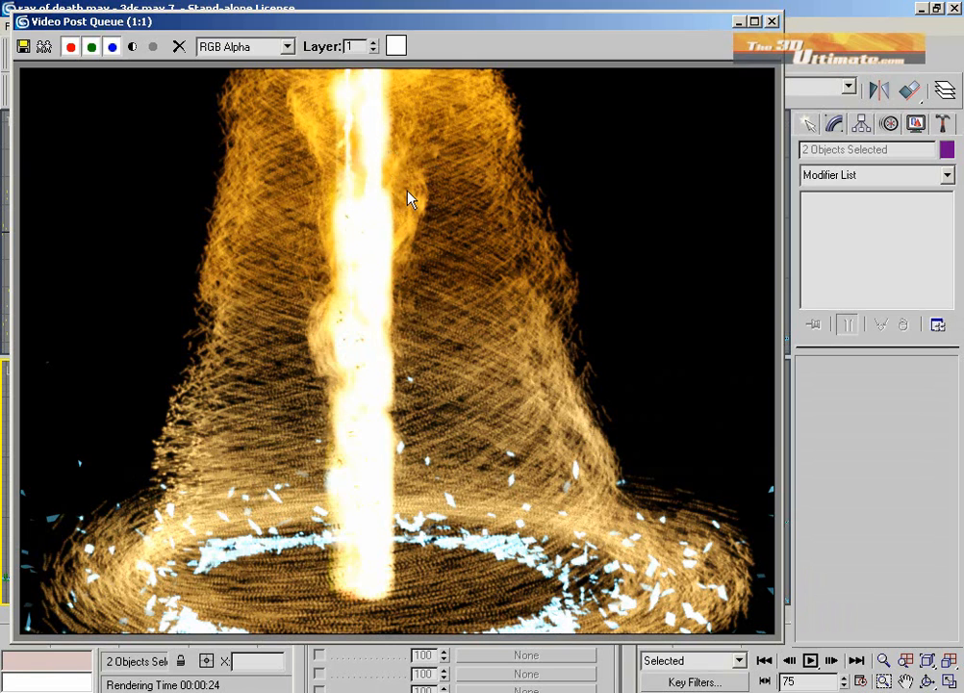
pyautogui.moveTo(505, 131)
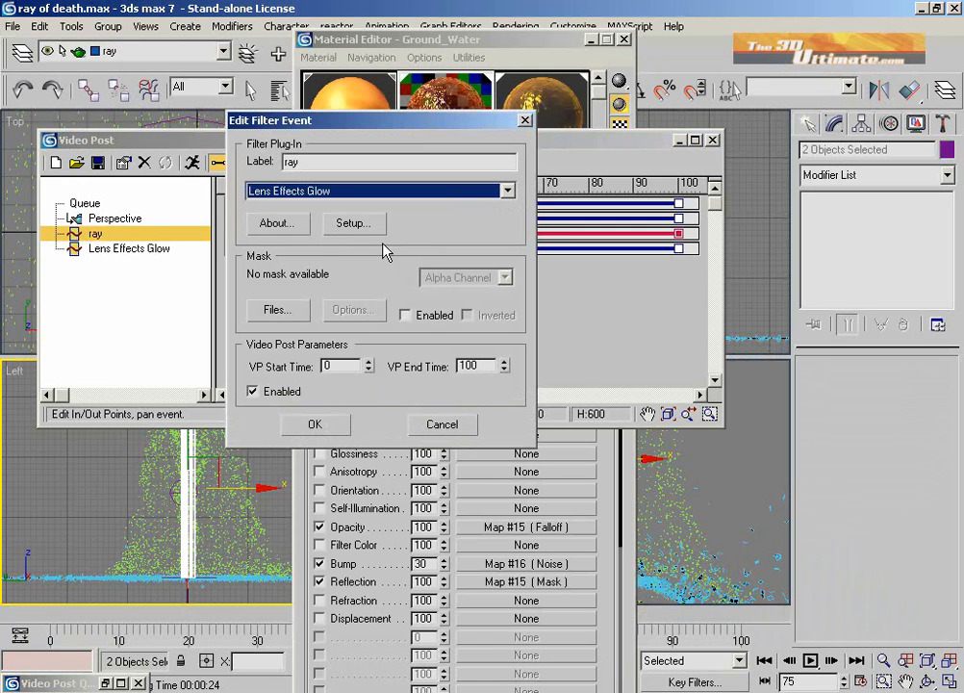
pyautogui.click(315, 425)
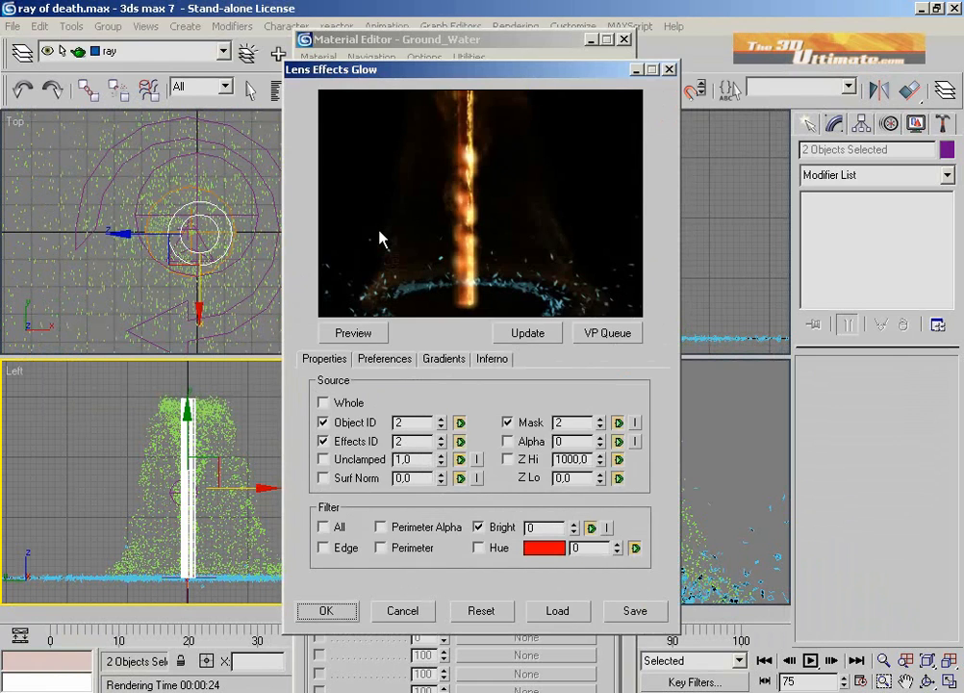
pyautogui.moveTo(392, 359)
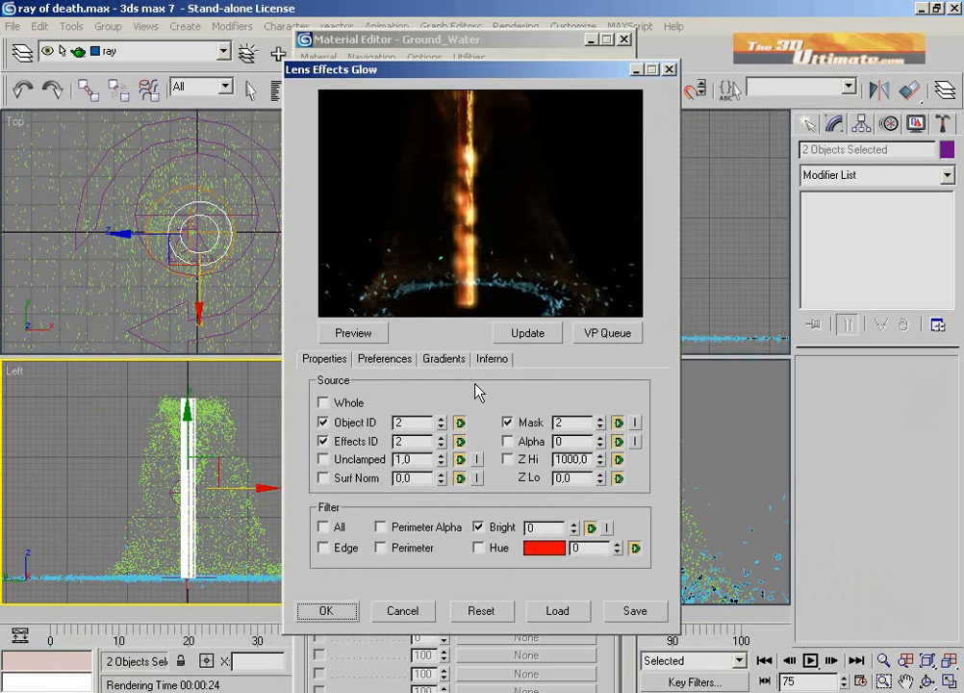
# - Review the ray glow's Inferno options, set colour to Pixel at size 2, and accept
pyautogui.click(492, 358)
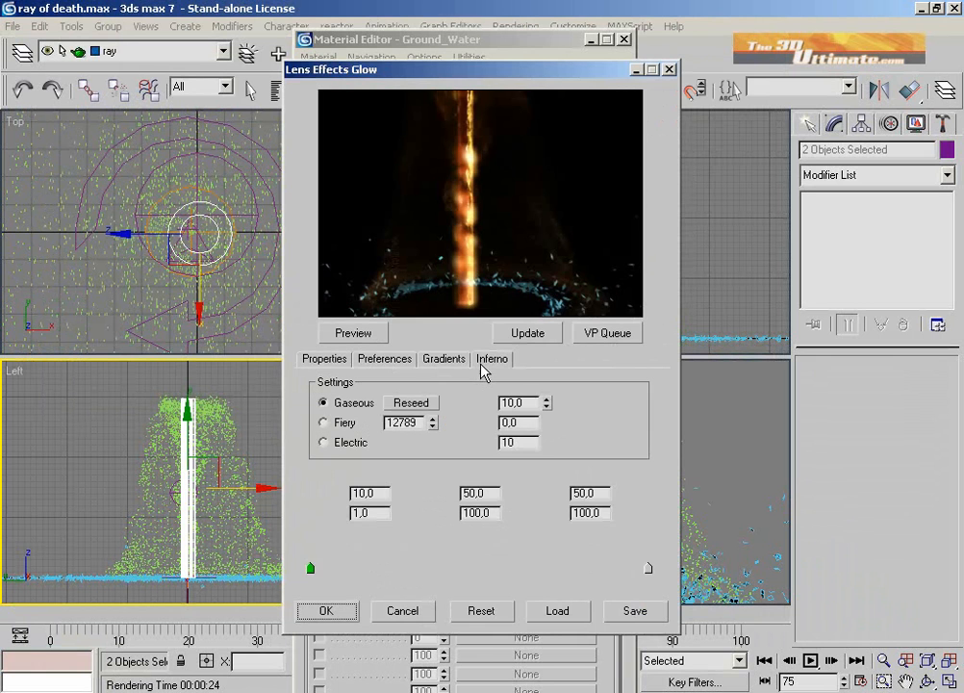
pyautogui.click(492, 358)
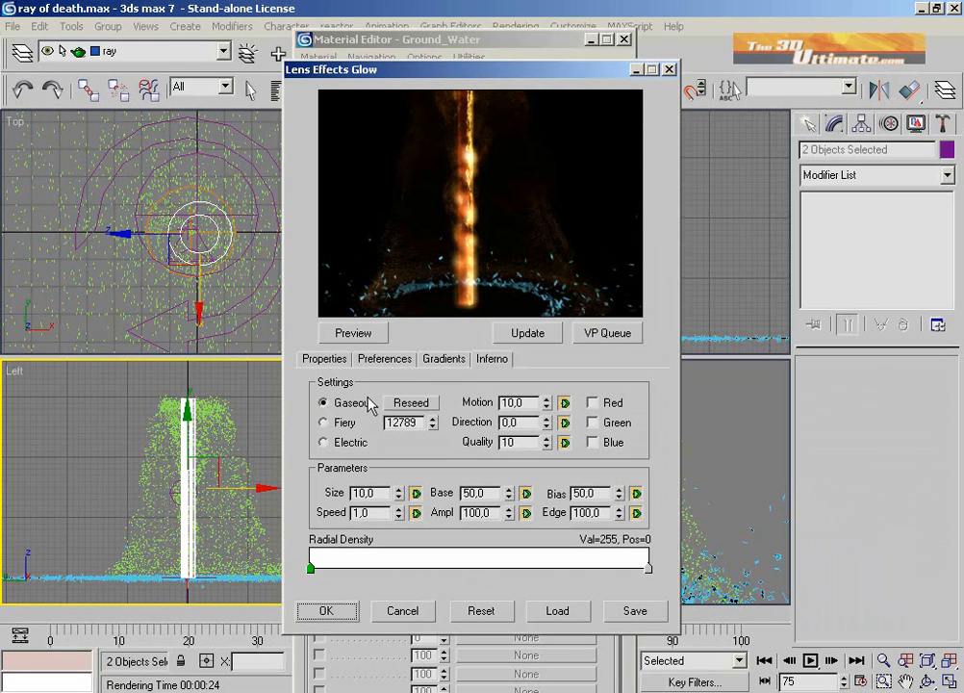
pyautogui.moveTo(443, 494)
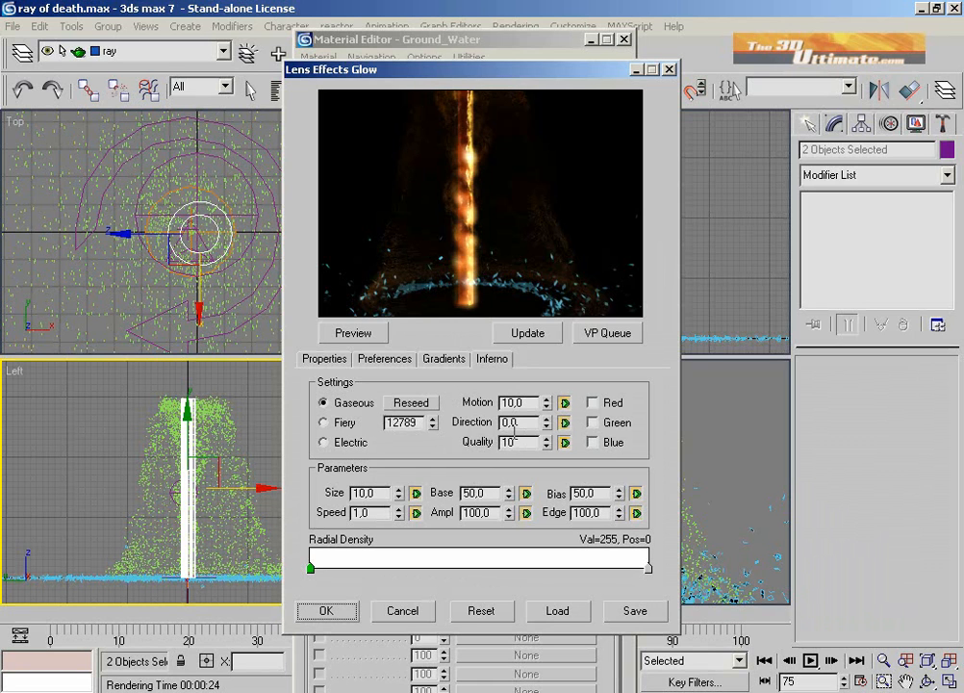
pyautogui.click(384, 357)
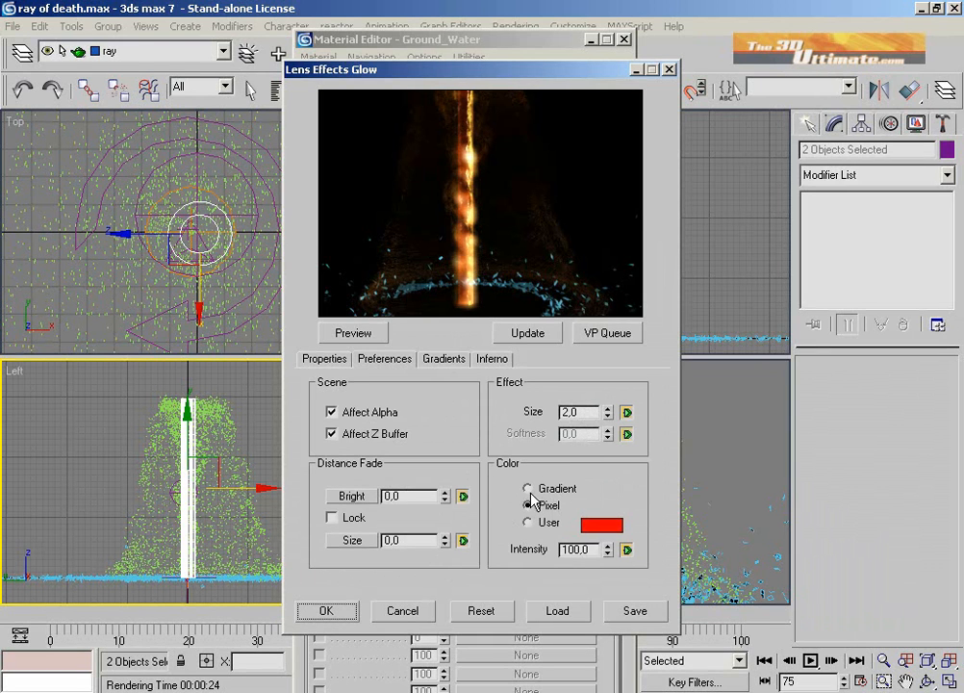
pyautogui.click(528, 505)
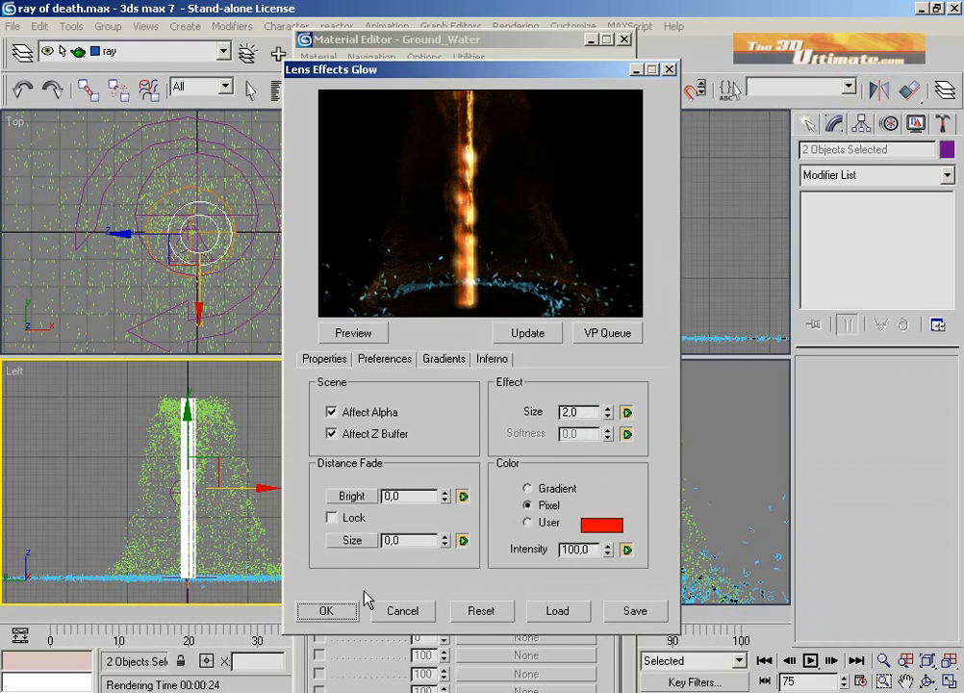
pyautogui.click(326, 610)
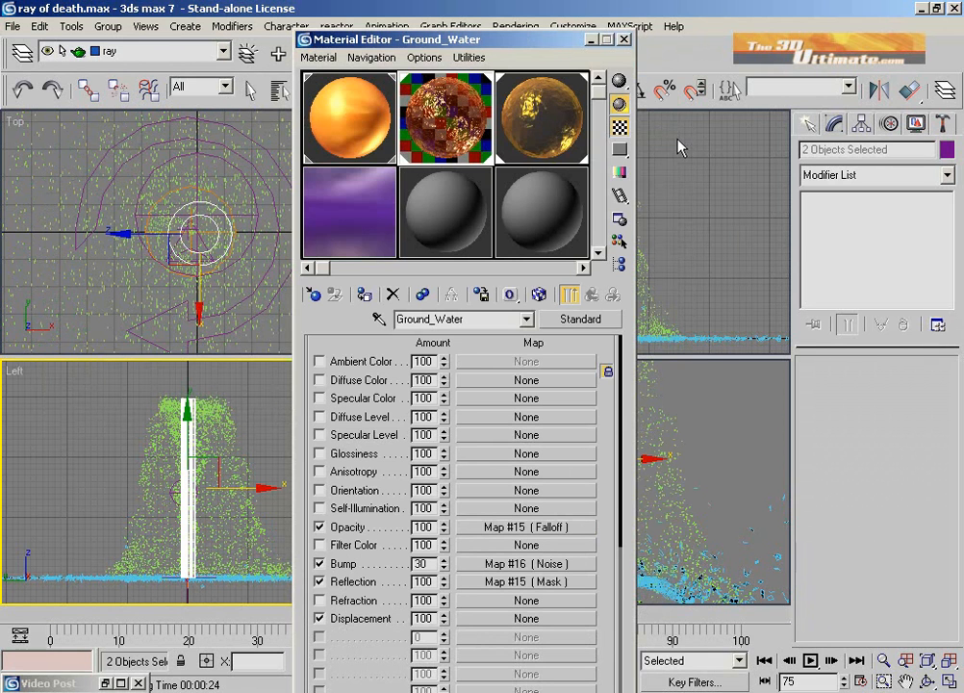
pyautogui.moveTo(460, 137)
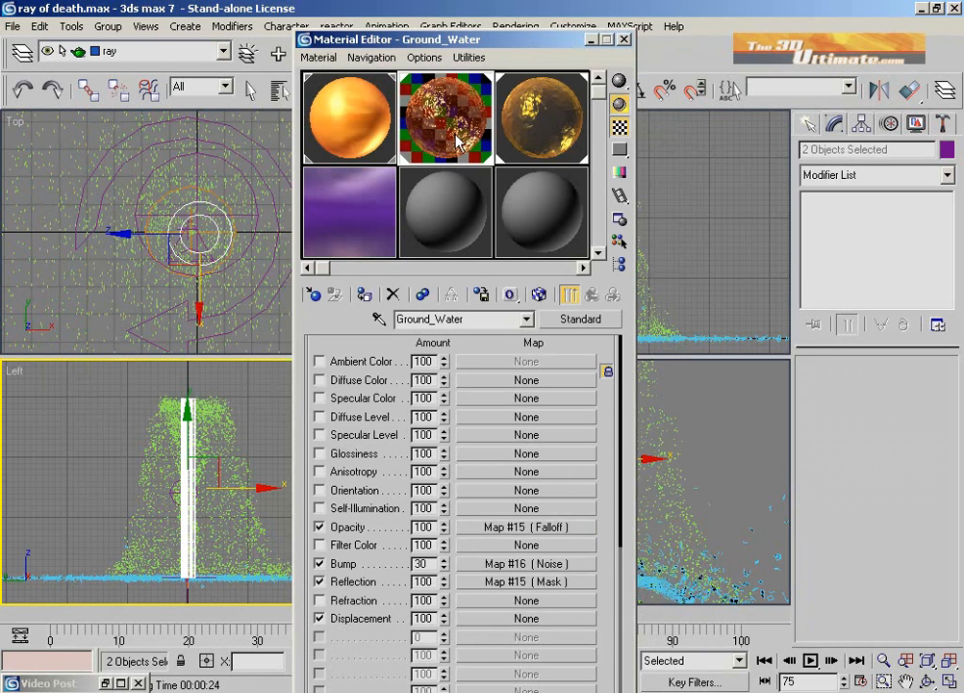
pyautogui.moveTo(539, 134)
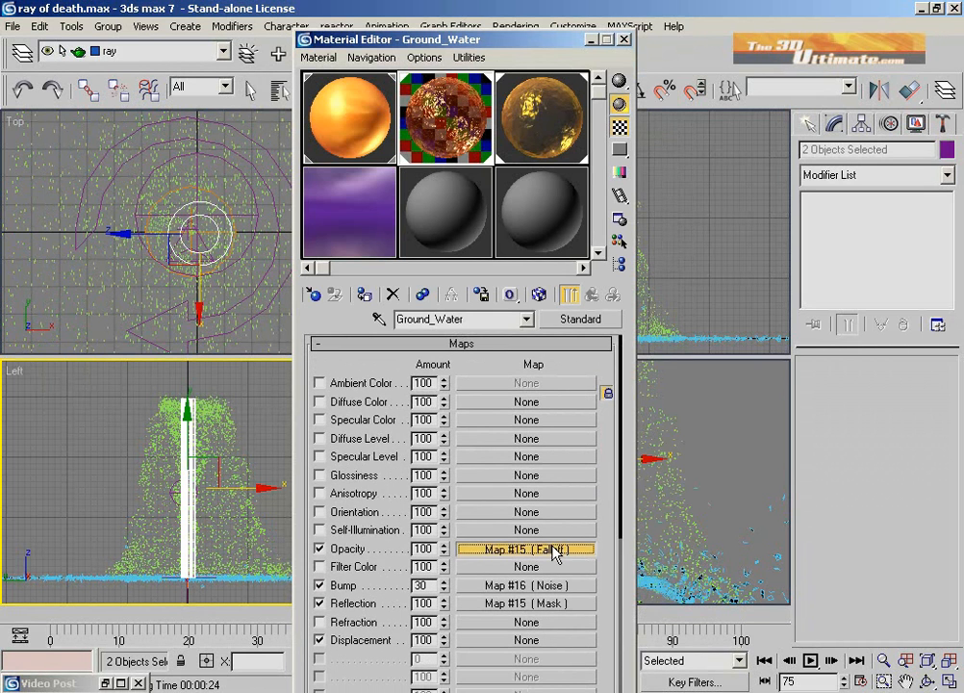
# - Inspect Ground_Water's Falloff opacity map and return to the parent material
pyautogui.click(527, 548)
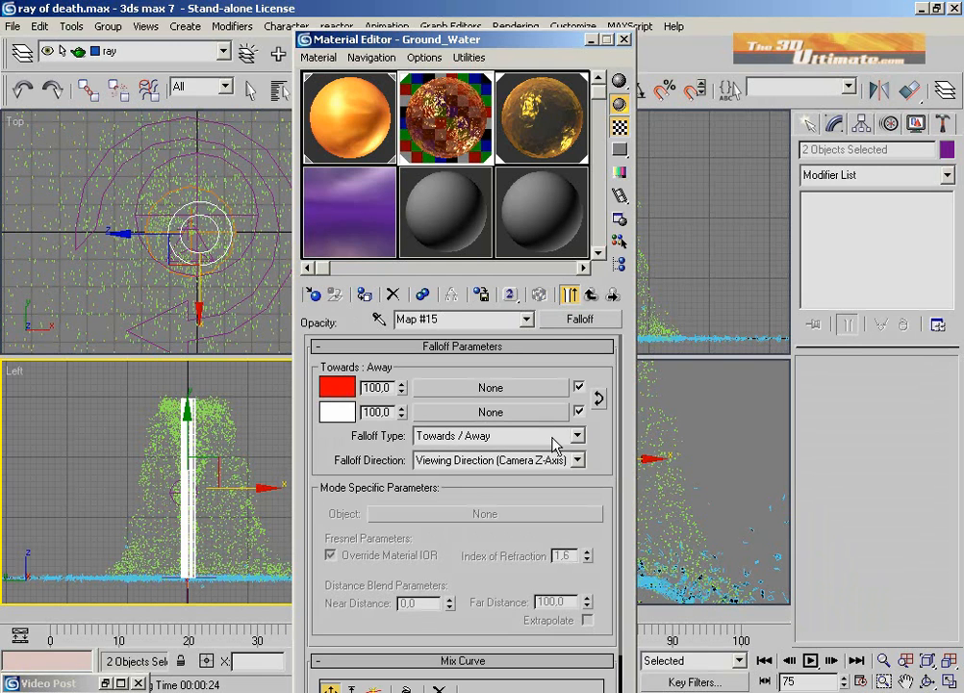
pyautogui.click(589, 295)
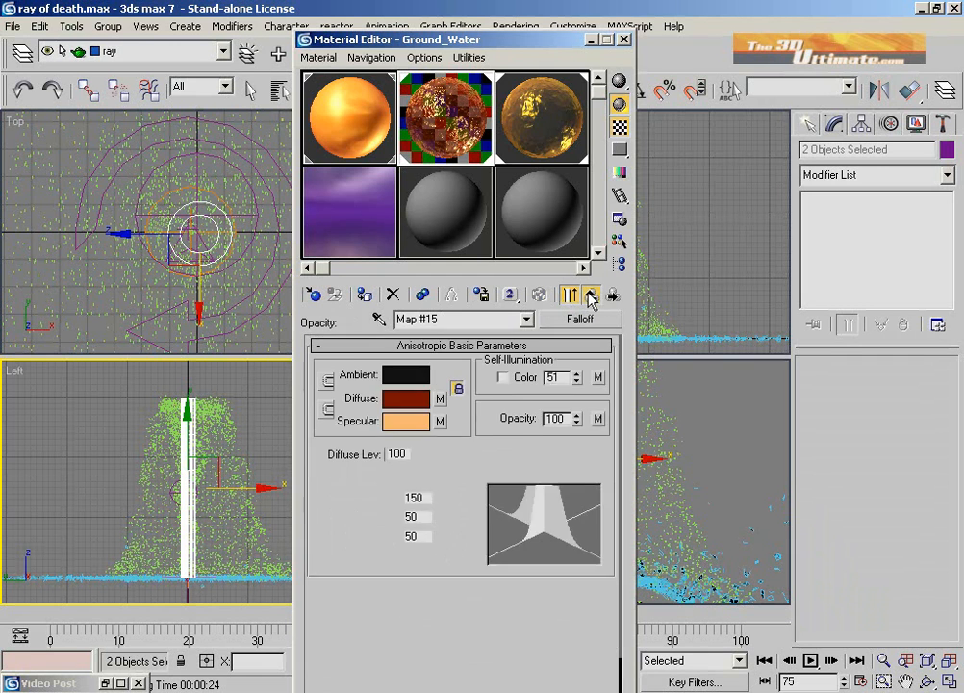
pyautogui.click(591, 295)
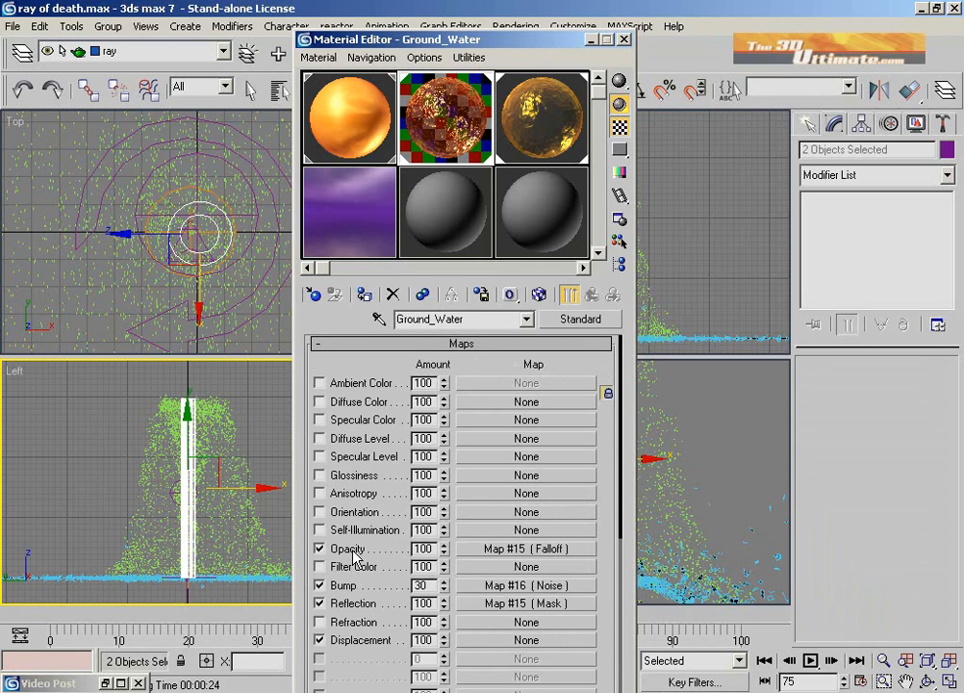
pyautogui.moveTo(402, 550)
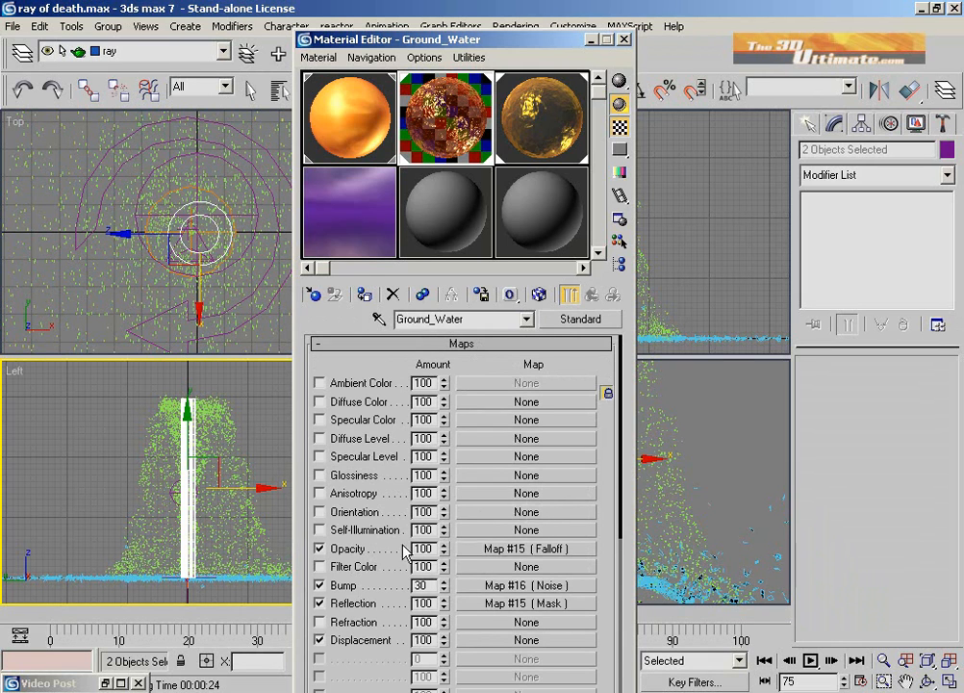
pyautogui.click(526, 548)
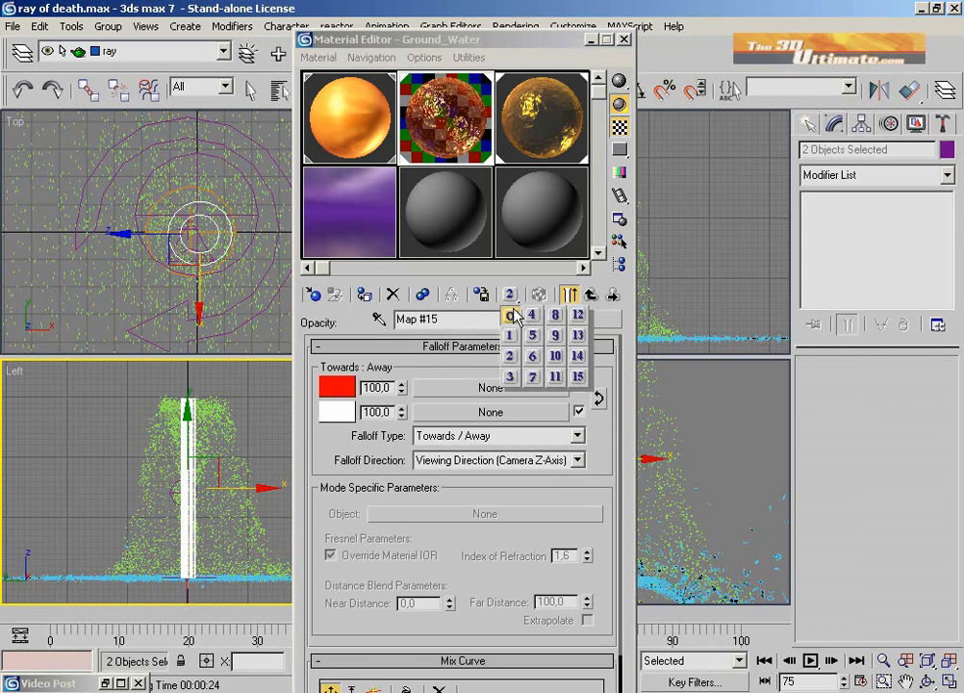
pyautogui.click(510, 315)
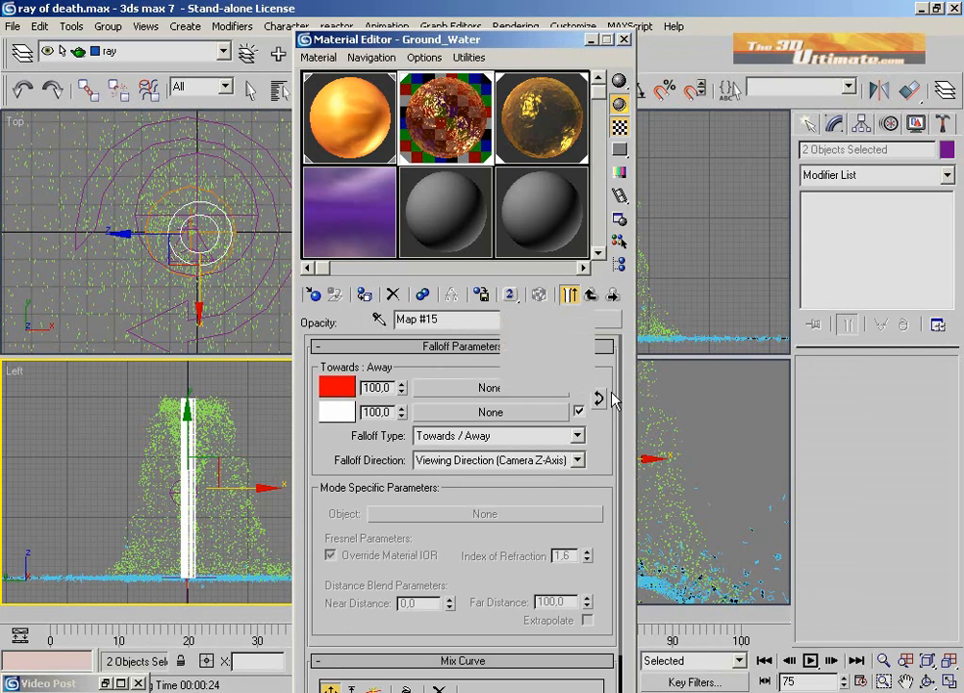
pyautogui.click(588, 295)
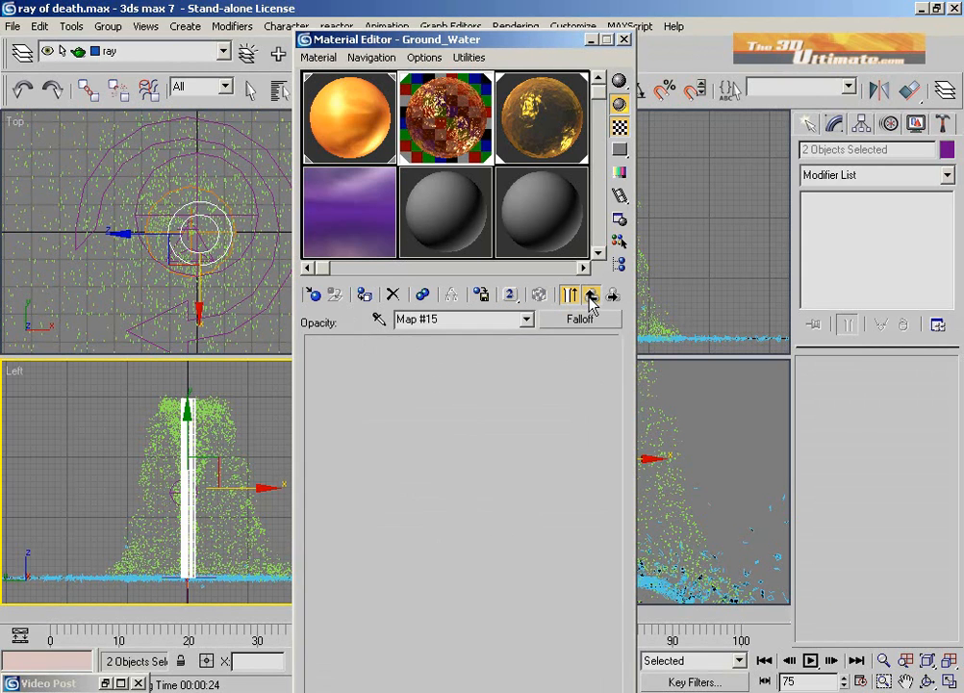
pyautogui.click(590, 294)
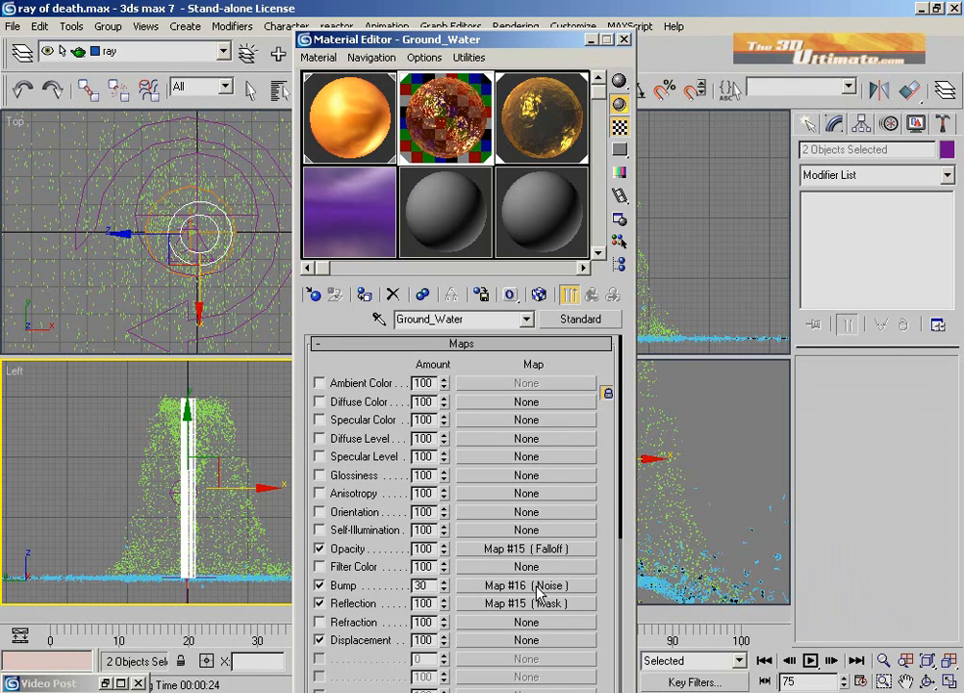
# - Inspect the Noise bump map and the Mask reflection with its Falloff and Lakerem.jpg bitmap
pyautogui.click(526, 585)
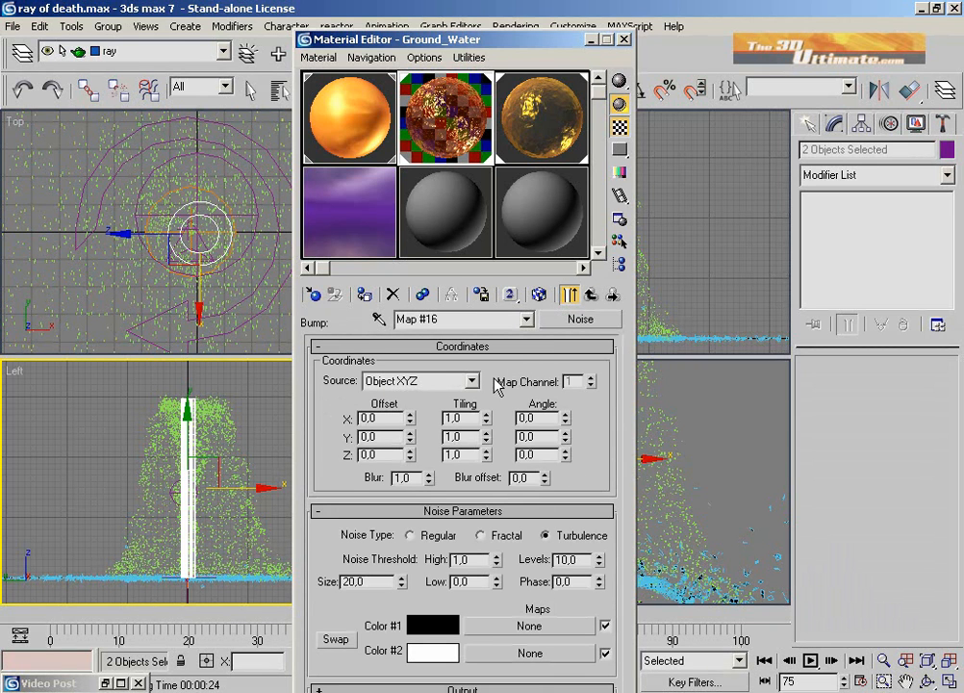
pyautogui.moveTo(543, 332)
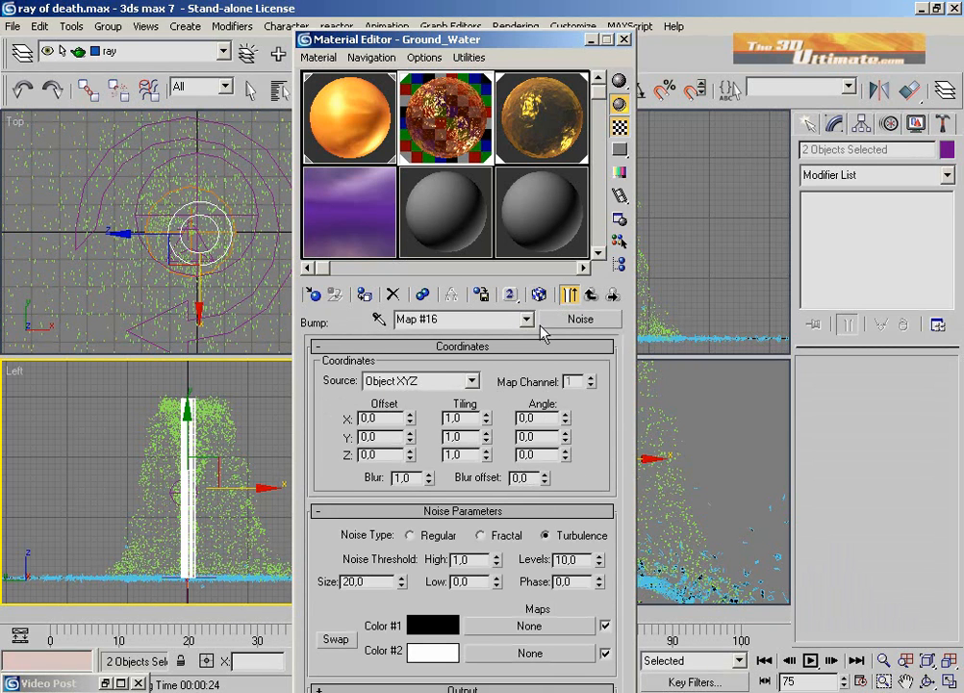
pyautogui.click(569, 294)
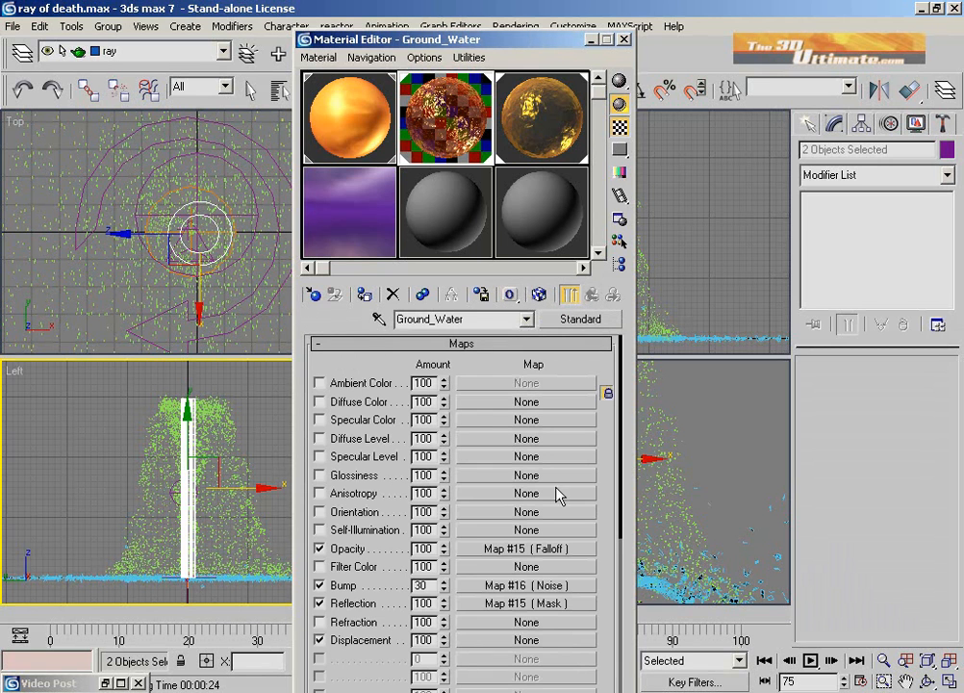
pyautogui.click(525, 604)
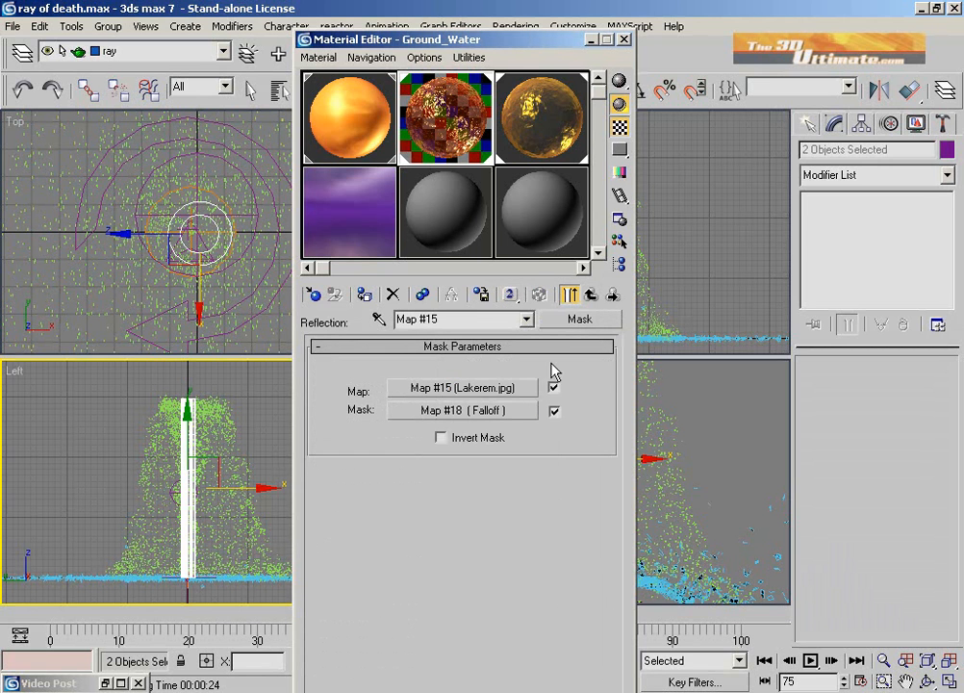
pyautogui.click(511, 294)
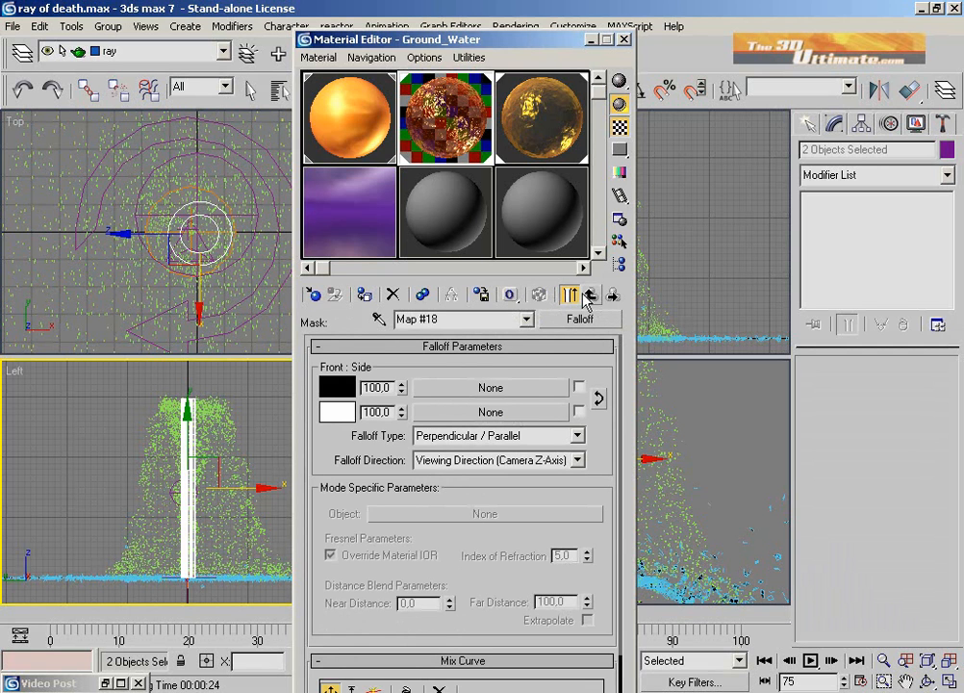
pyautogui.click(590, 294)
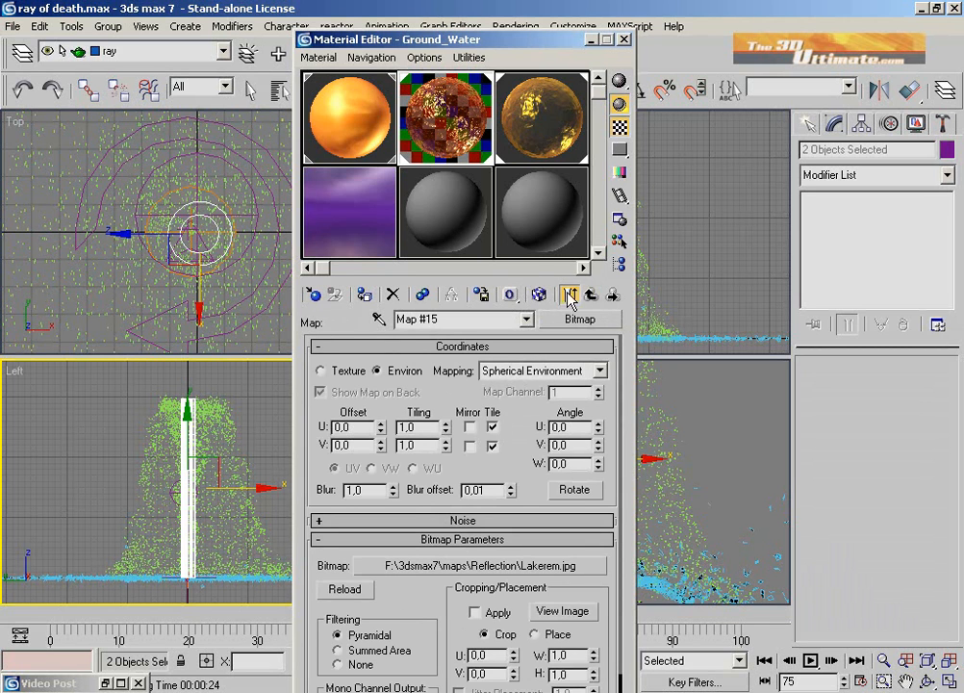
pyautogui.click(568, 295)
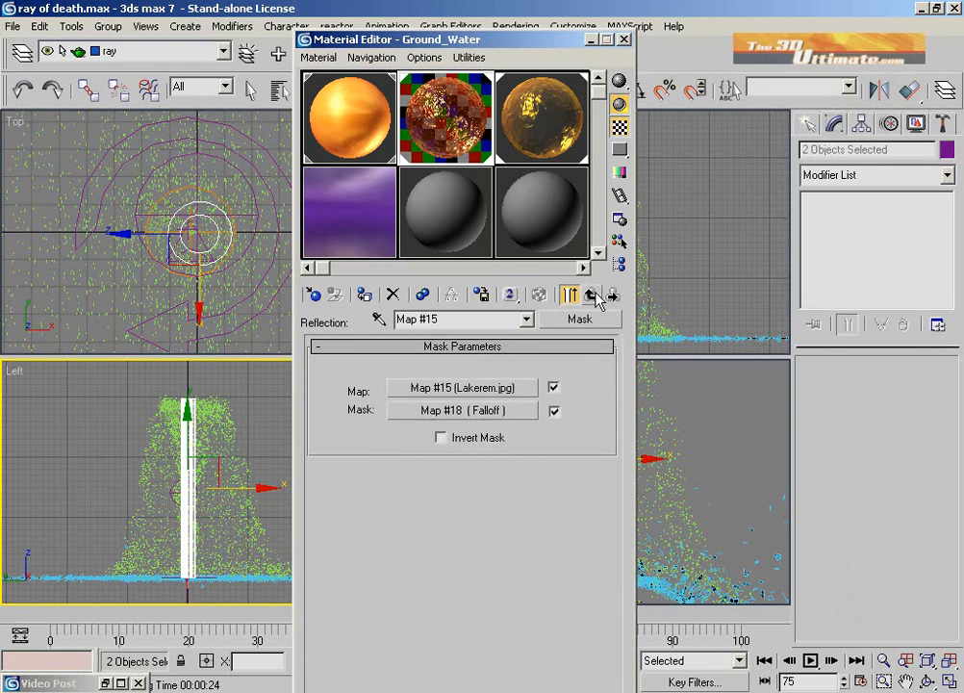
pyautogui.click(593, 294)
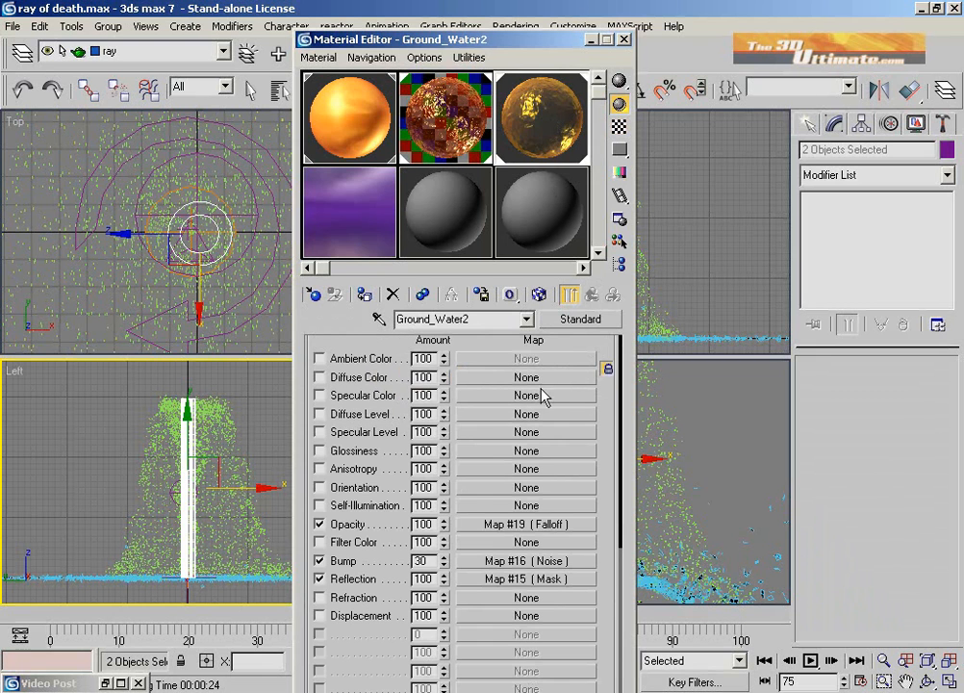
# - Browse Ground_Water2's Noise bump map and return to the water material
pyautogui.click(526, 578)
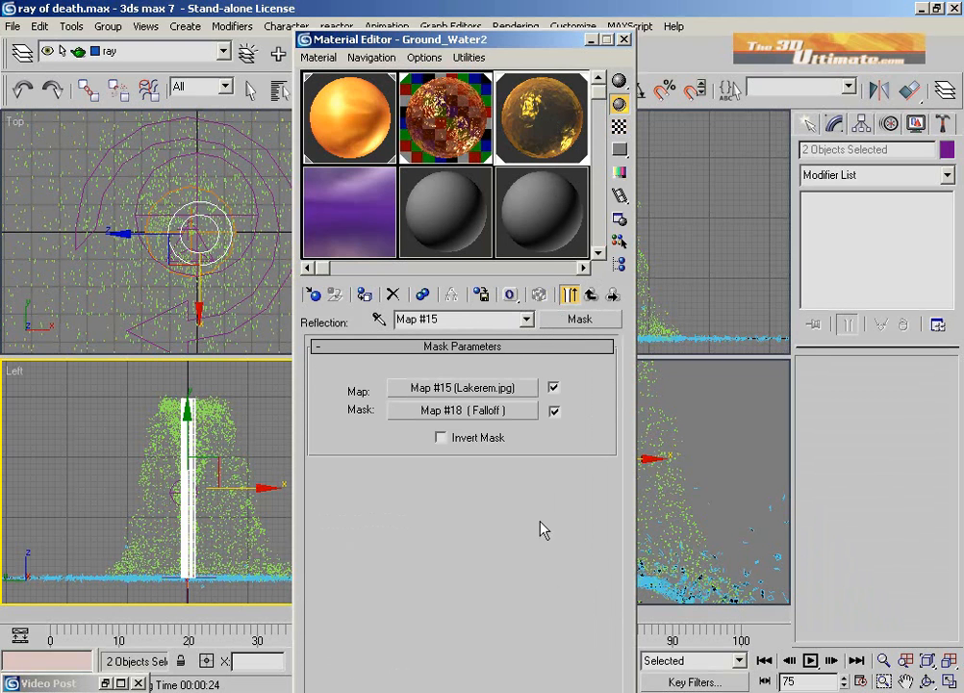
pyautogui.click(510, 294)
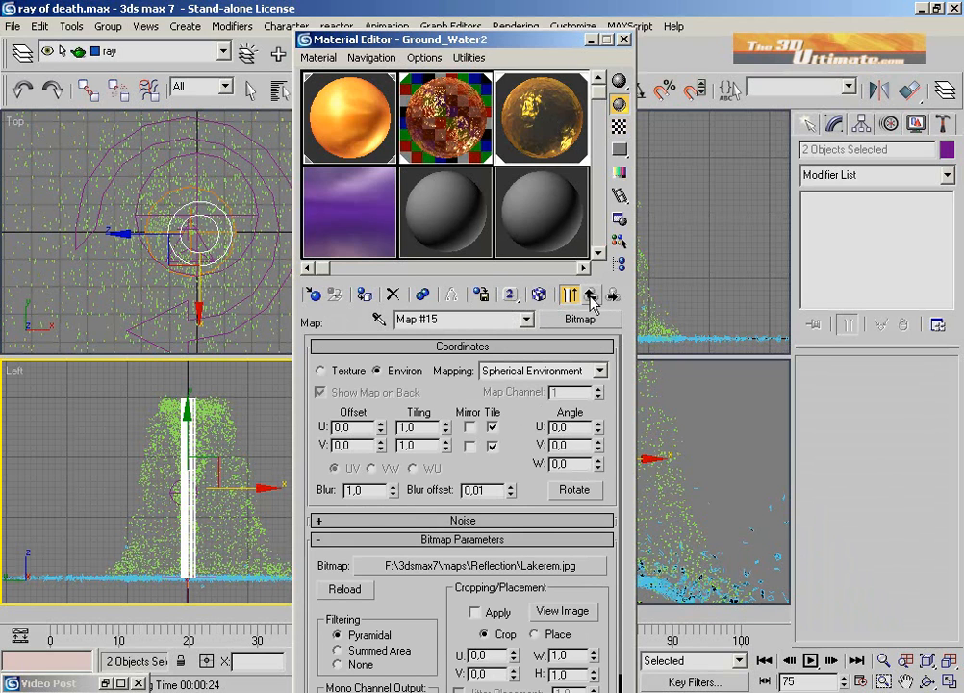
pyautogui.click(591, 295)
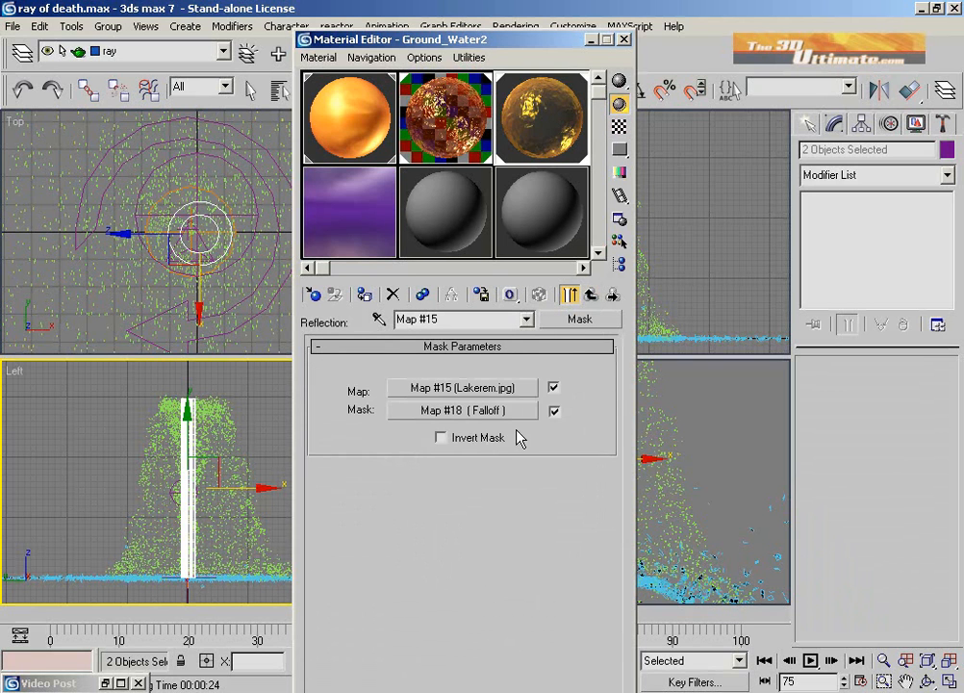
pyautogui.click(590, 295)
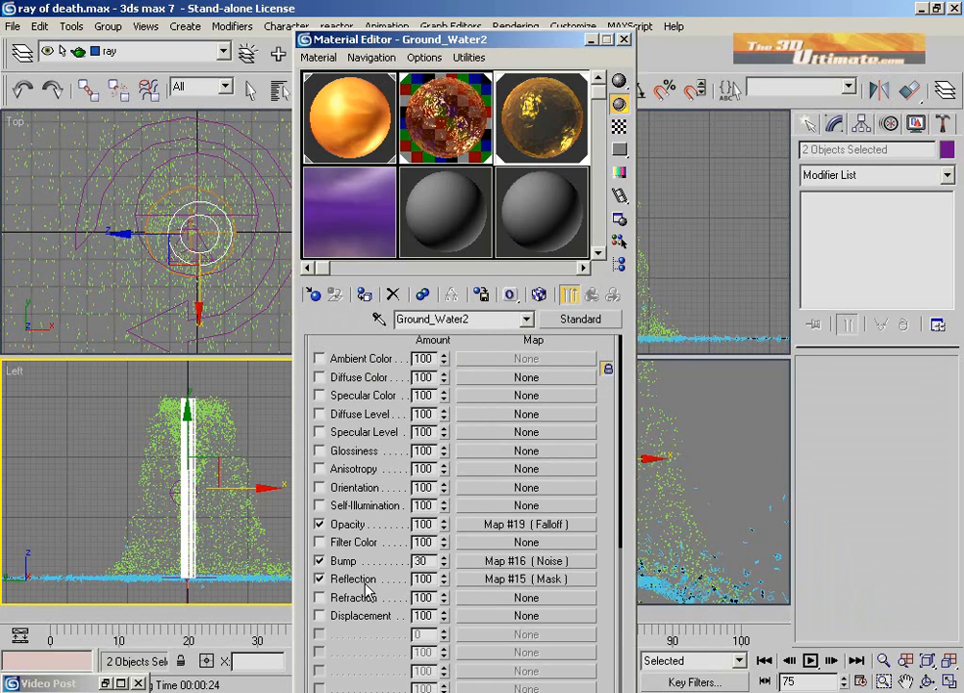
pyautogui.moveTo(568, 573)
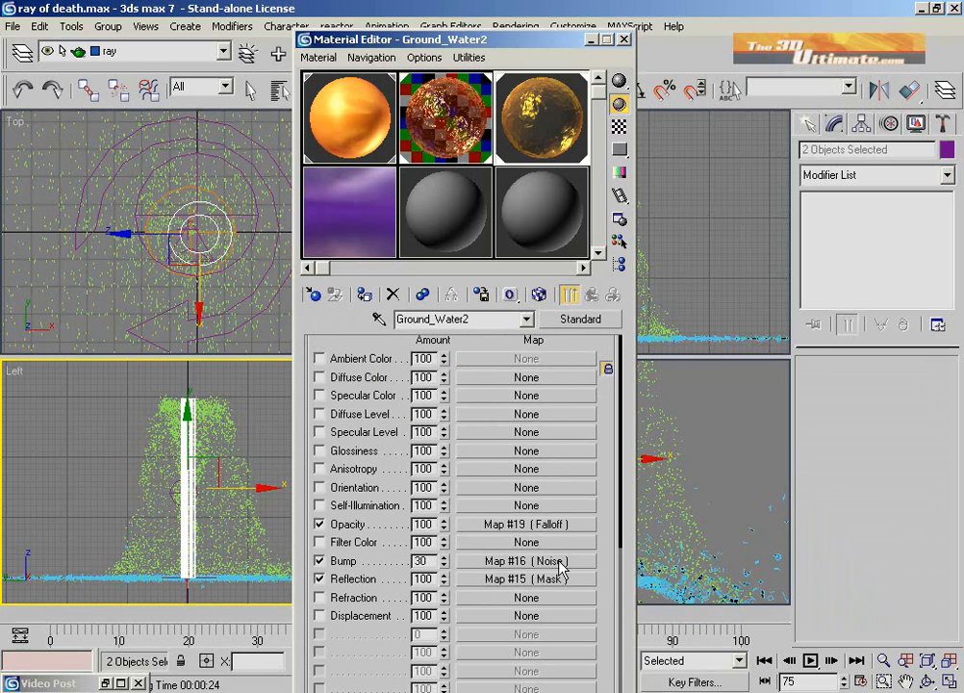
pyautogui.click(526, 560)
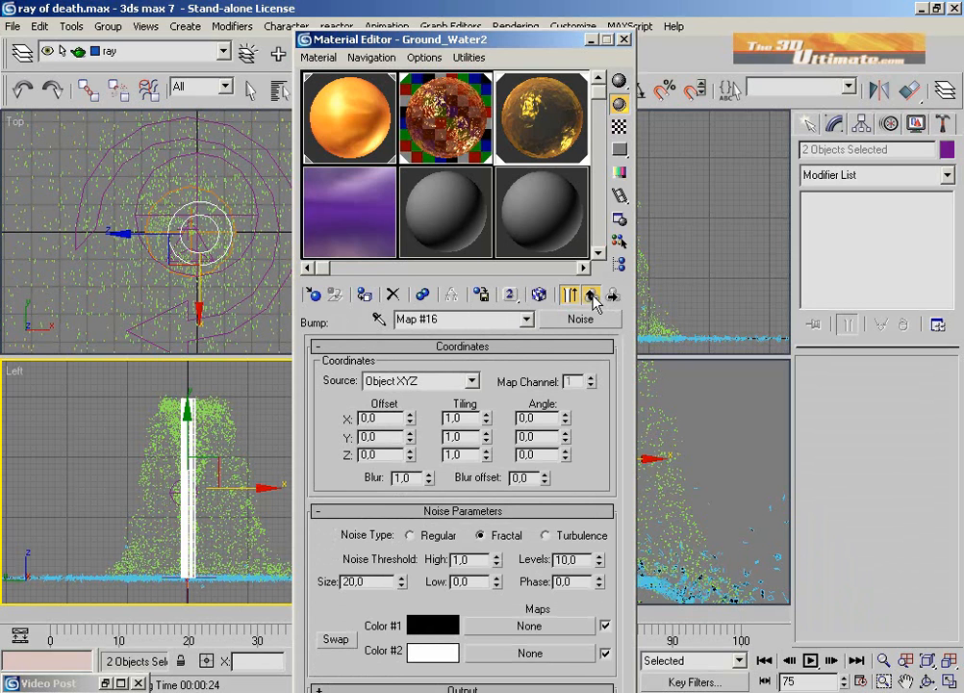
pyautogui.click(589, 296)
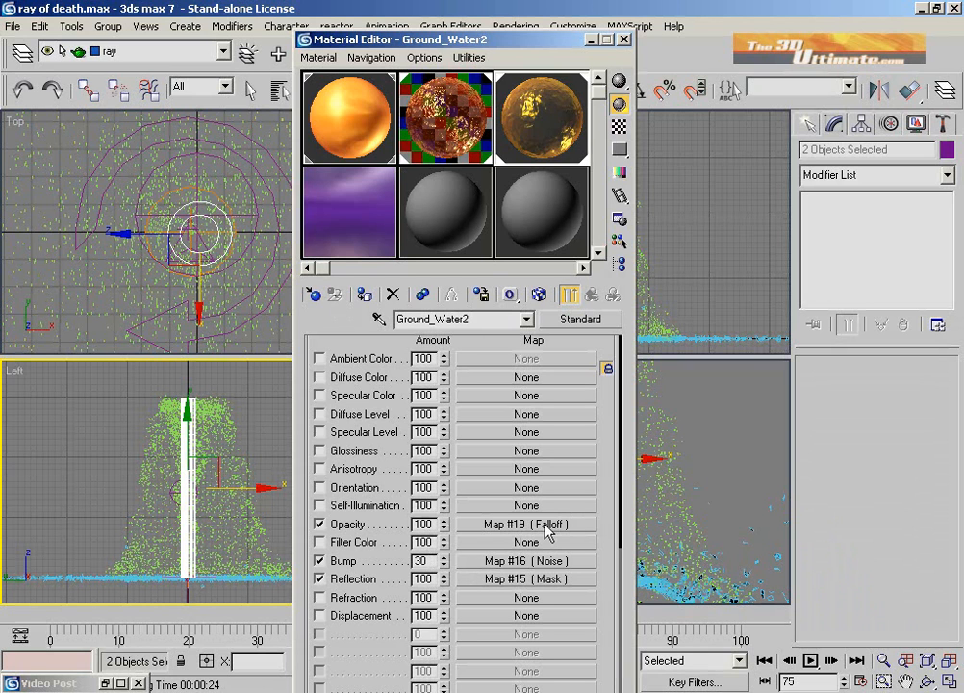
pyautogui.moveTo(351, 524)
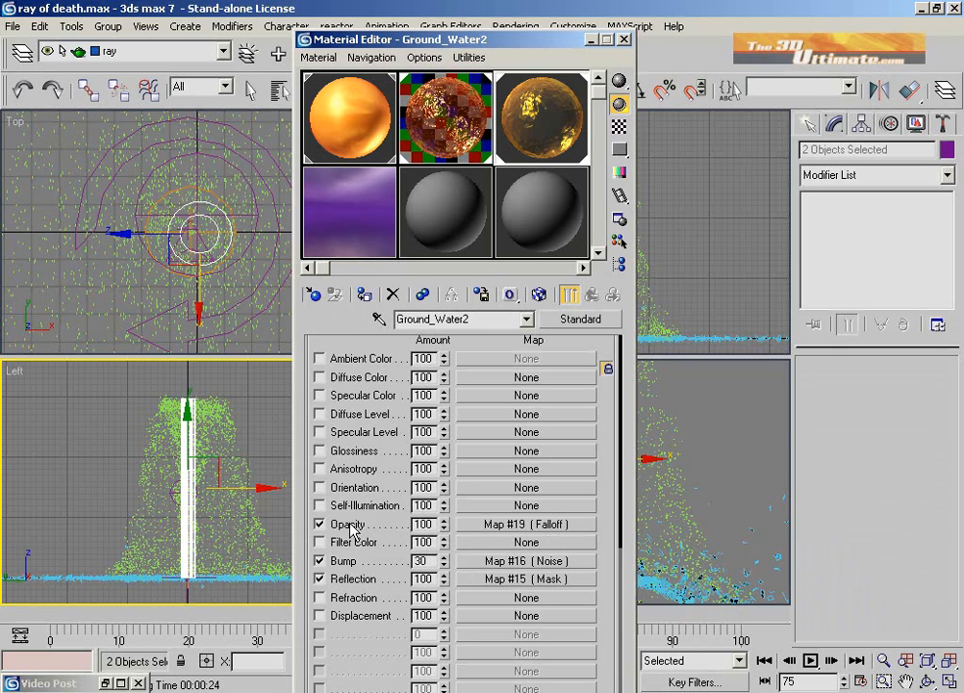
# - Open the Map #19 Falloff opacity map and step through its sibling levels
pyautogui.click(526, 524)
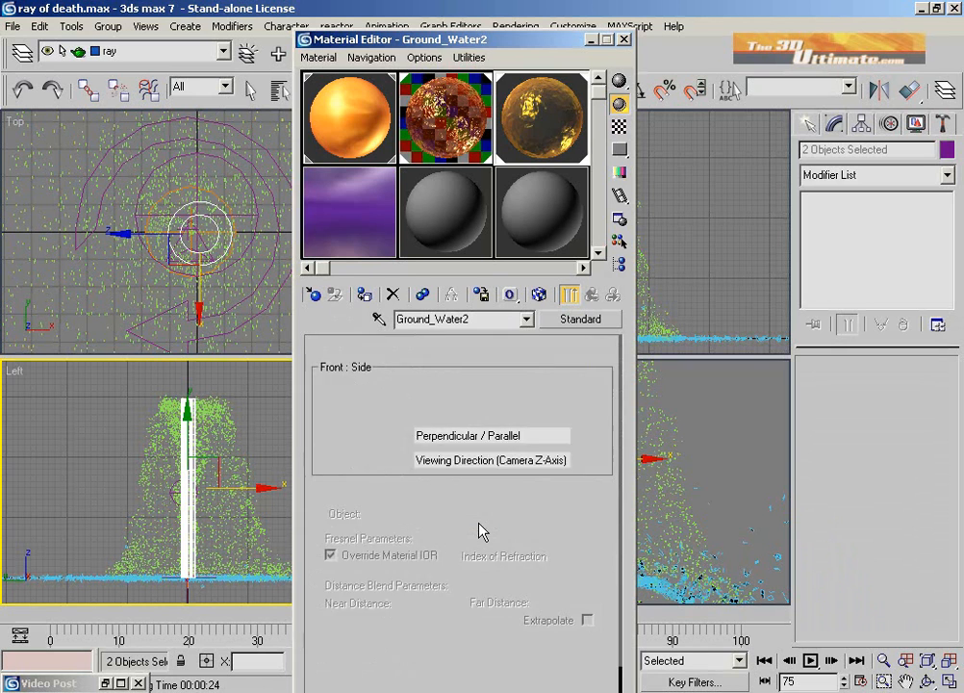
pyautogui.click(510, 296)
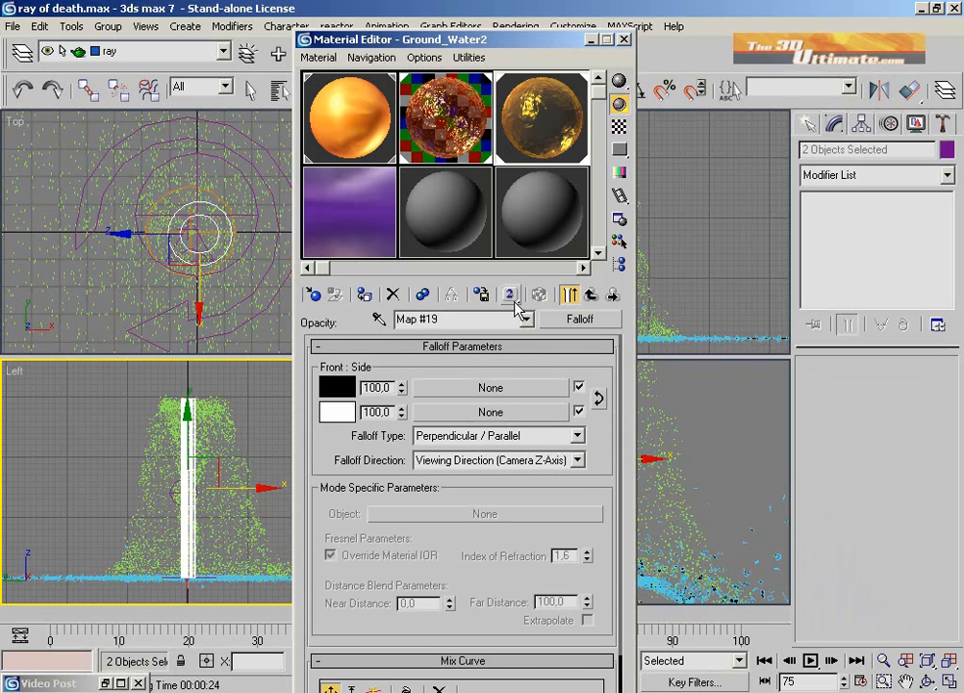
pyautogui.click(590, 294)
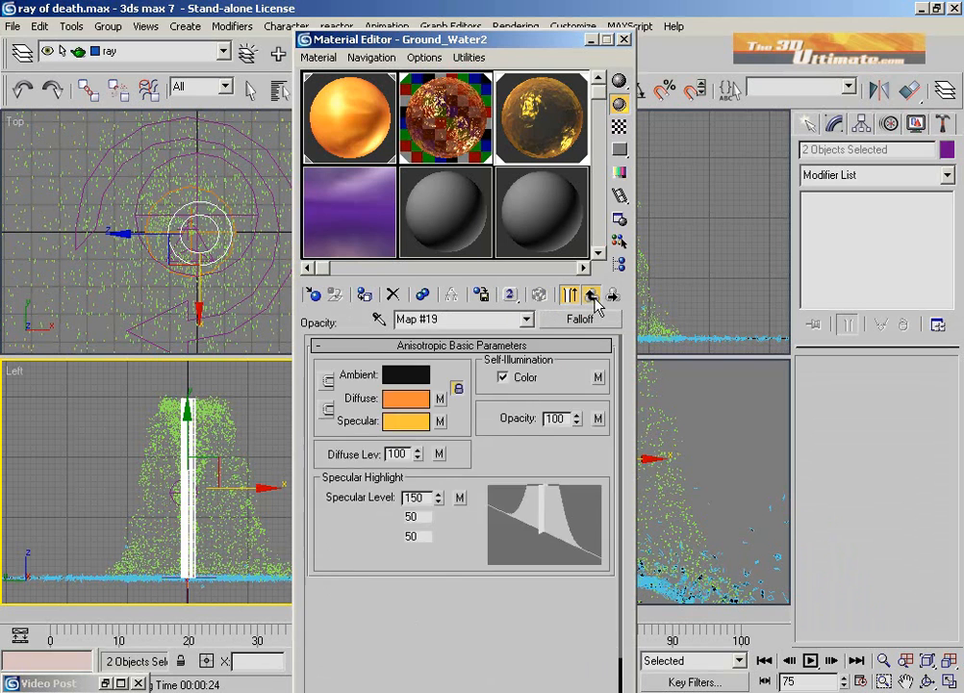
pyautogui.click(589, 294)
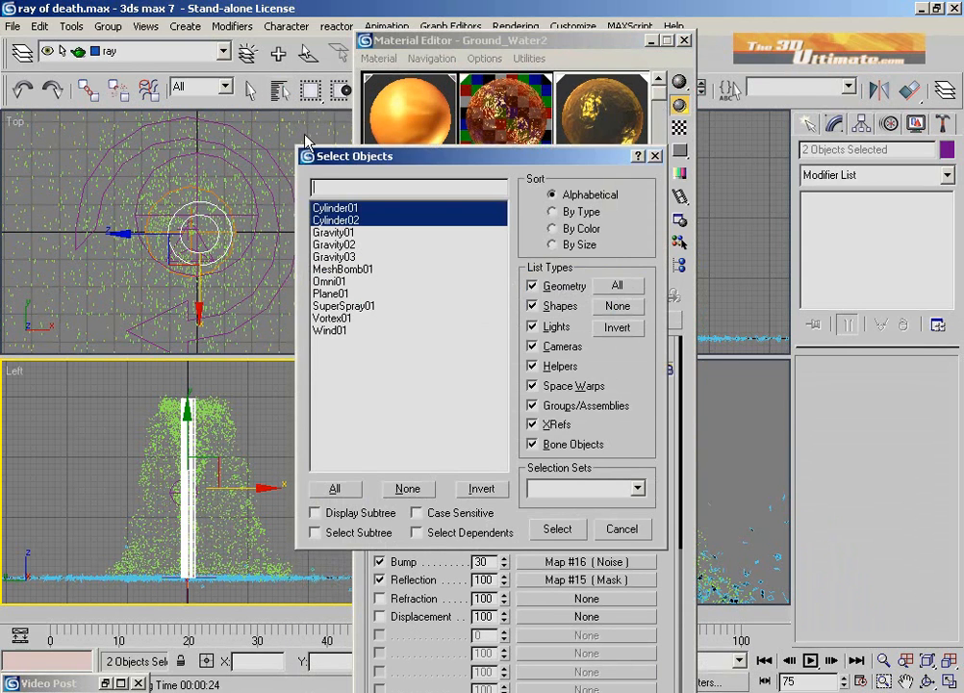
pyautogui.moveTo(363, 351)
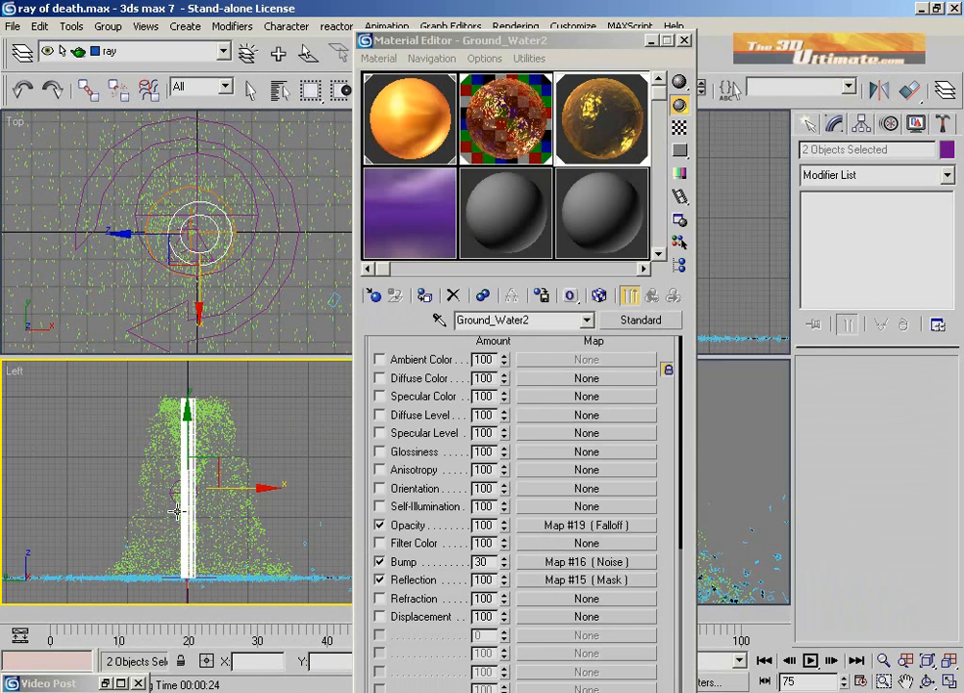
pyautogui.moveTo(182, 520)
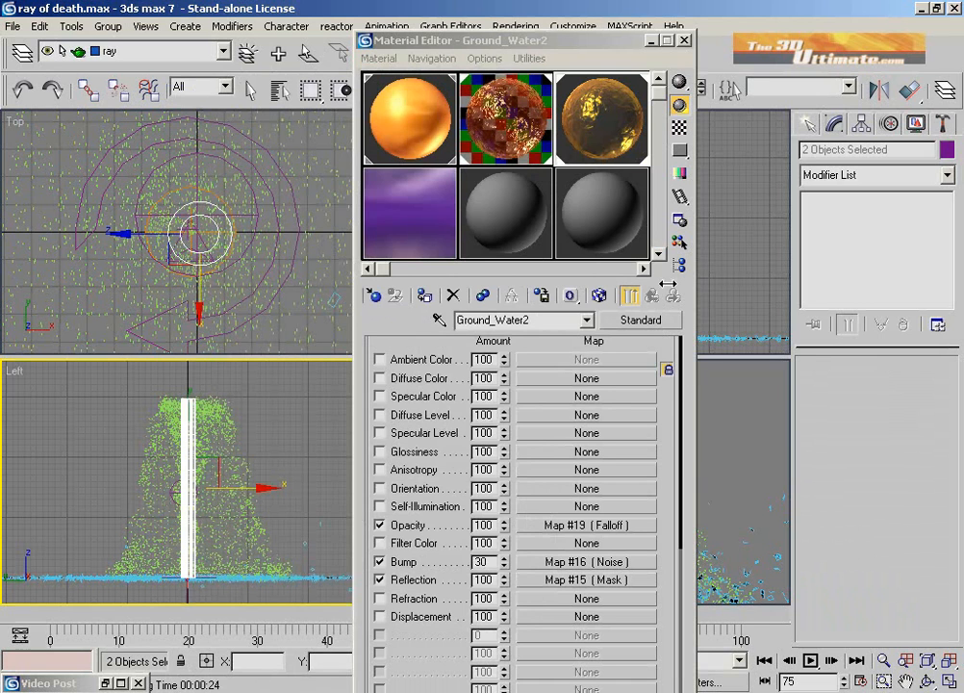
pyautogui.moveTo(570, 231)
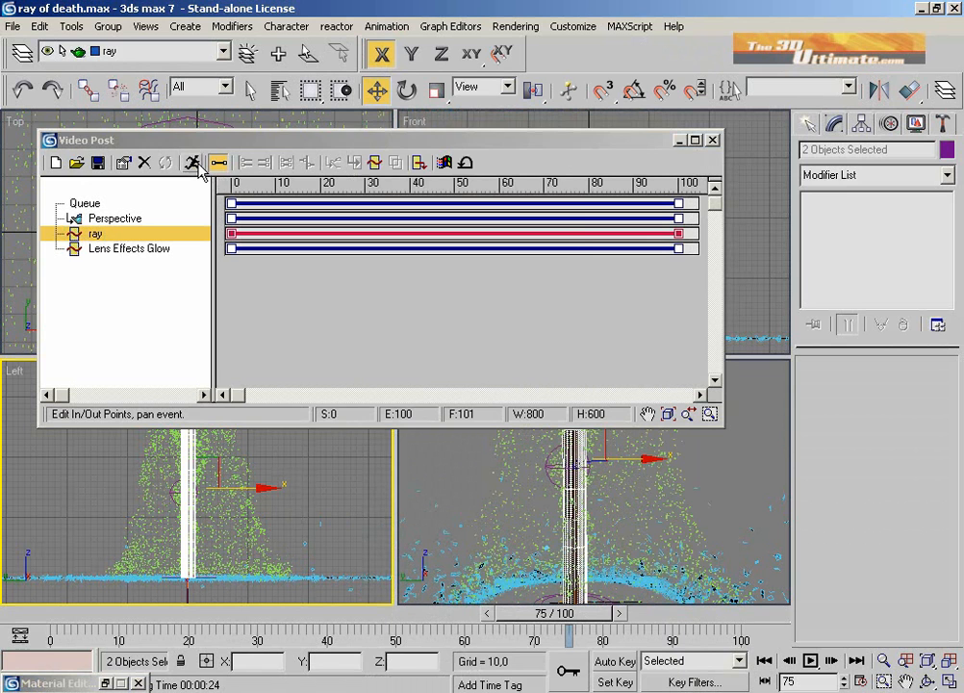
# - Execute the Video Post sequence as single frame 81 at 800×600 and render it
pyautogui.click(192, 161)
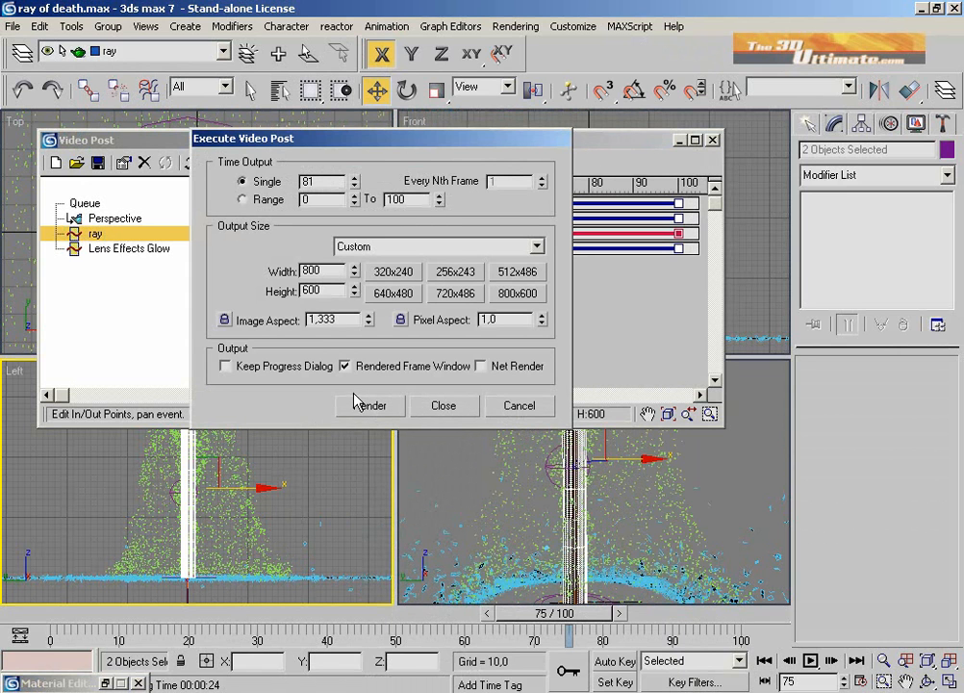
pyautogui.click(369, 405)
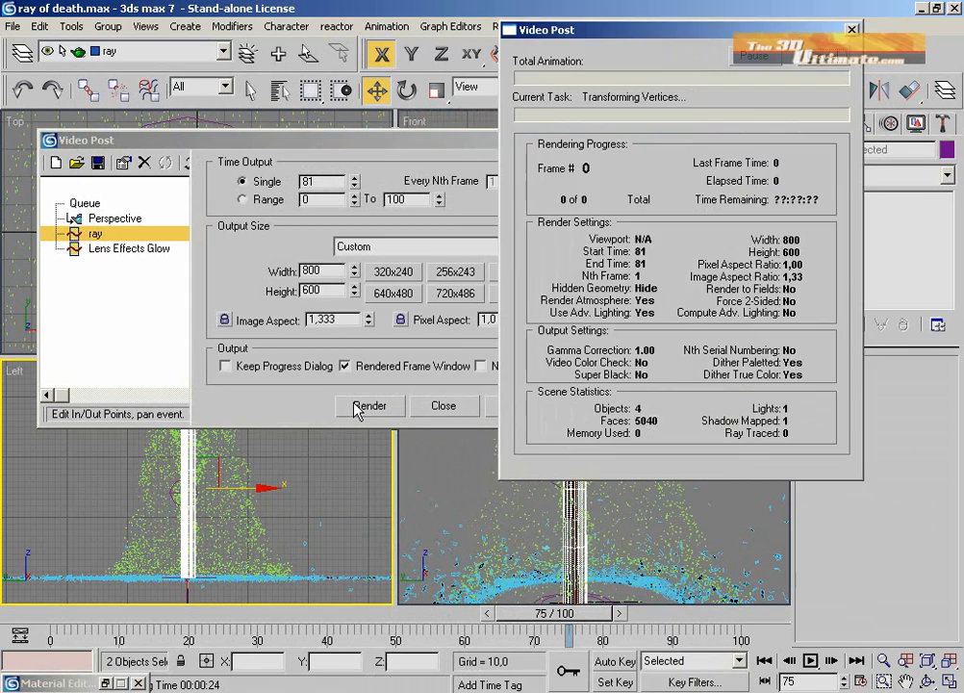
pyautogui.click(369, 405)
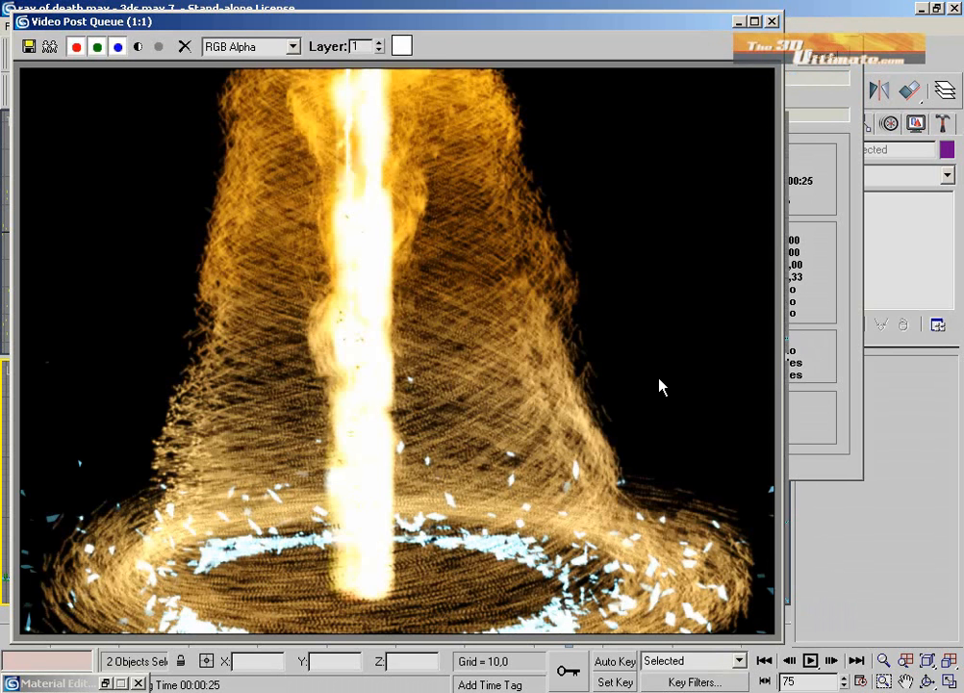
pyautogui.moveTo(535, 277)
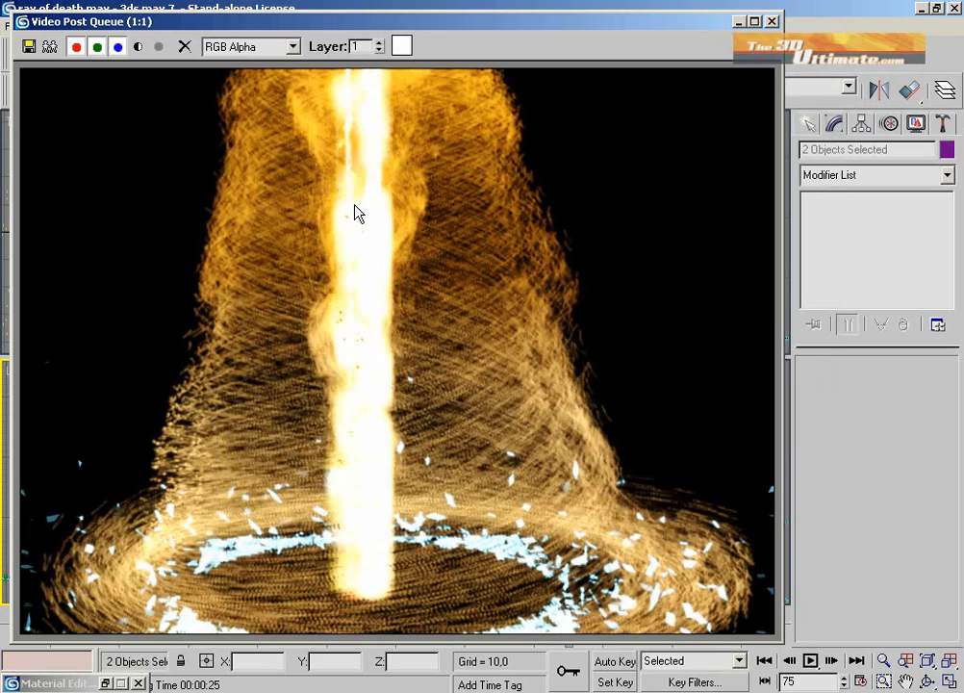
pyautogui.moveTo(693, 176)
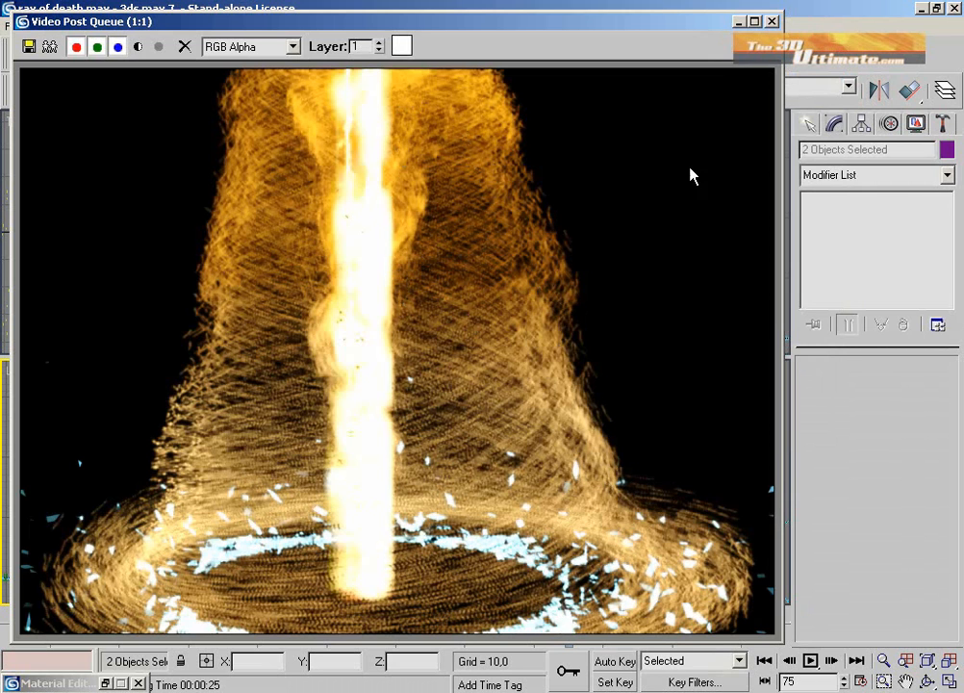
pyautogui.moveTo(577, 164)
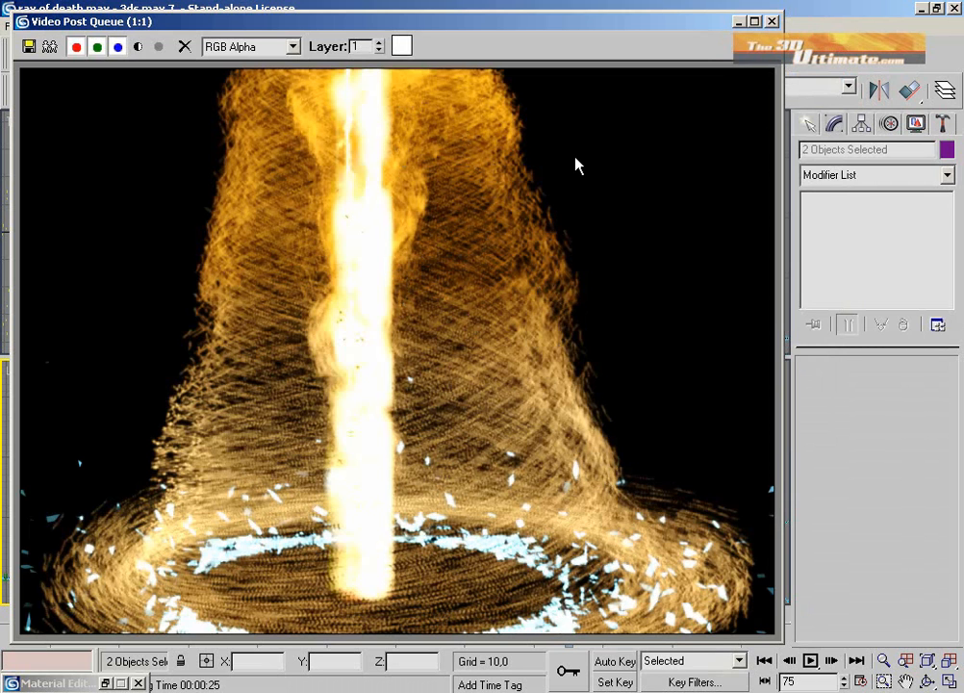
pyautogui.moveTo(760, 43)
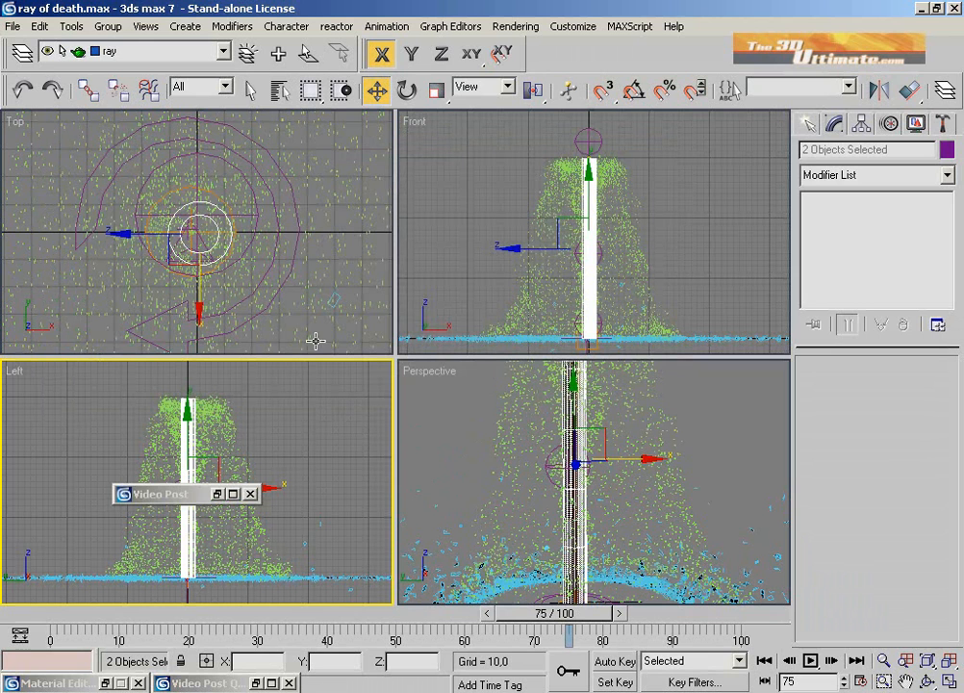
# - Select Plane01 at frame 0 and pick Ground_SandShore from the Mtl Library swatches
pyautogui.click(423, 341)
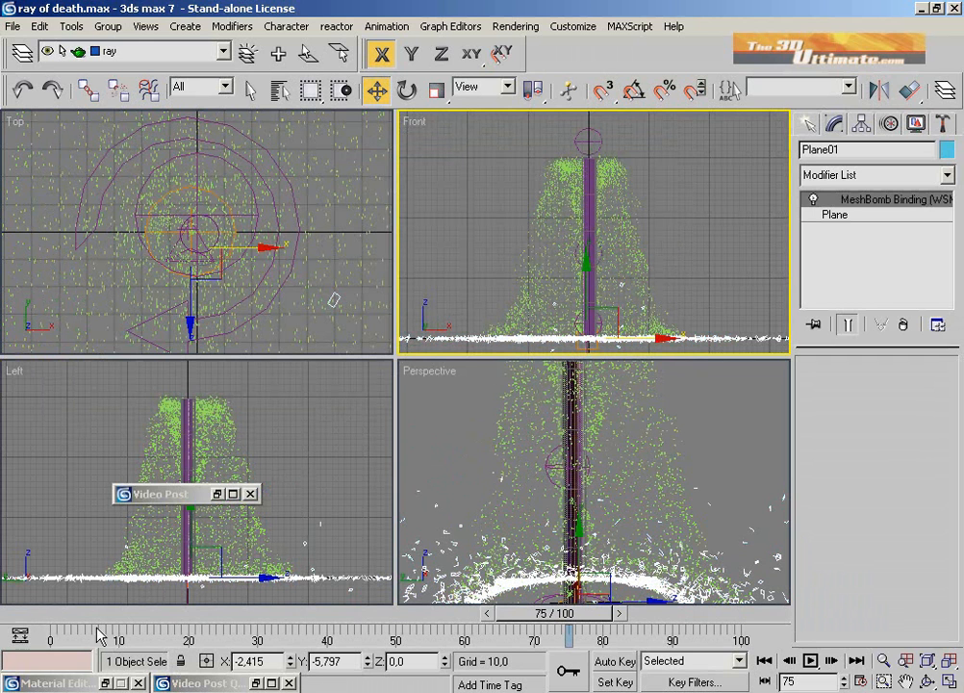
pyautogui.moveTo(568, 638); pyautogui.dragTo(51, 638)
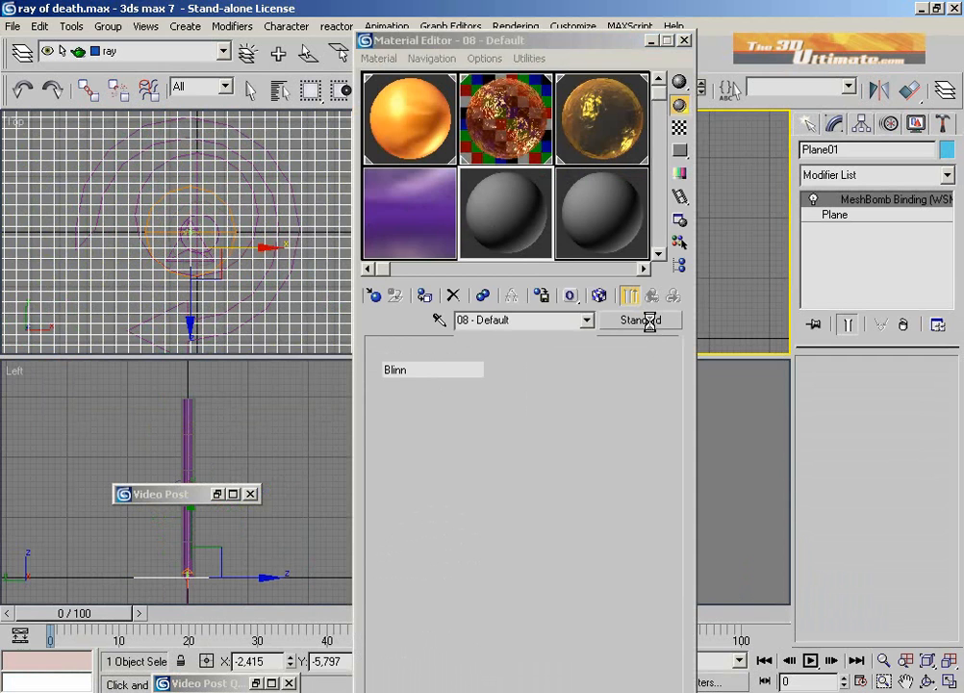
pyautogui.click(639, 319)
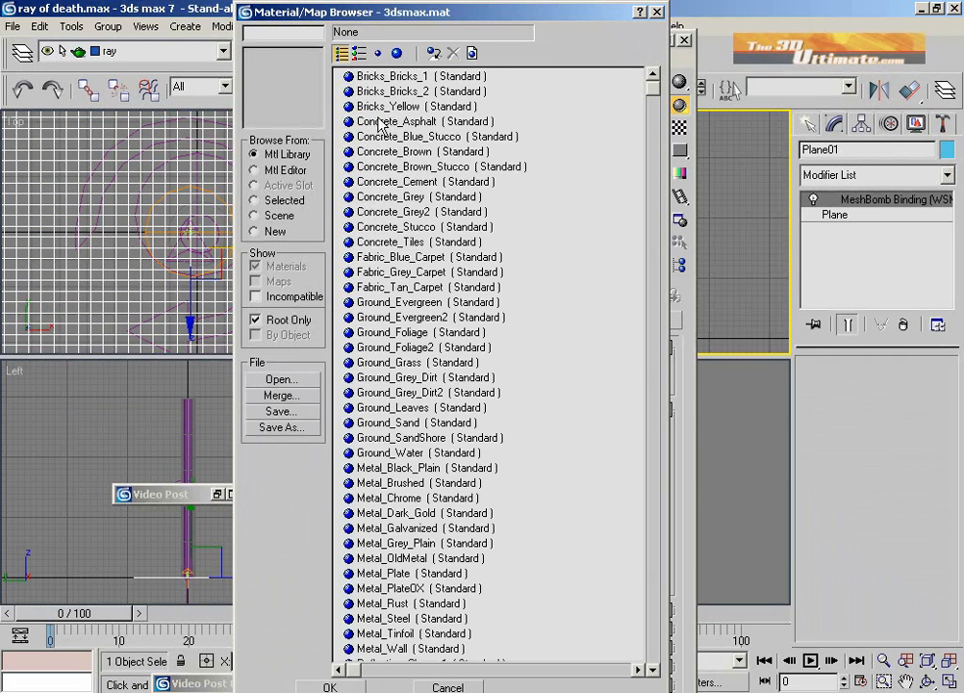
pyautogui.click(378, 53)
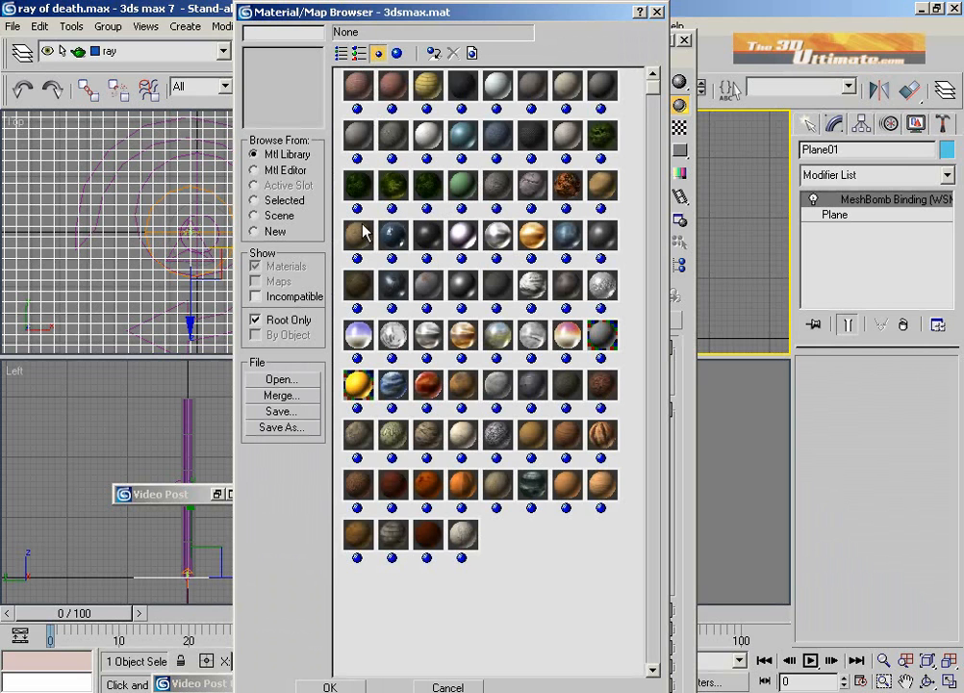
pyautogui.click(358, 235)
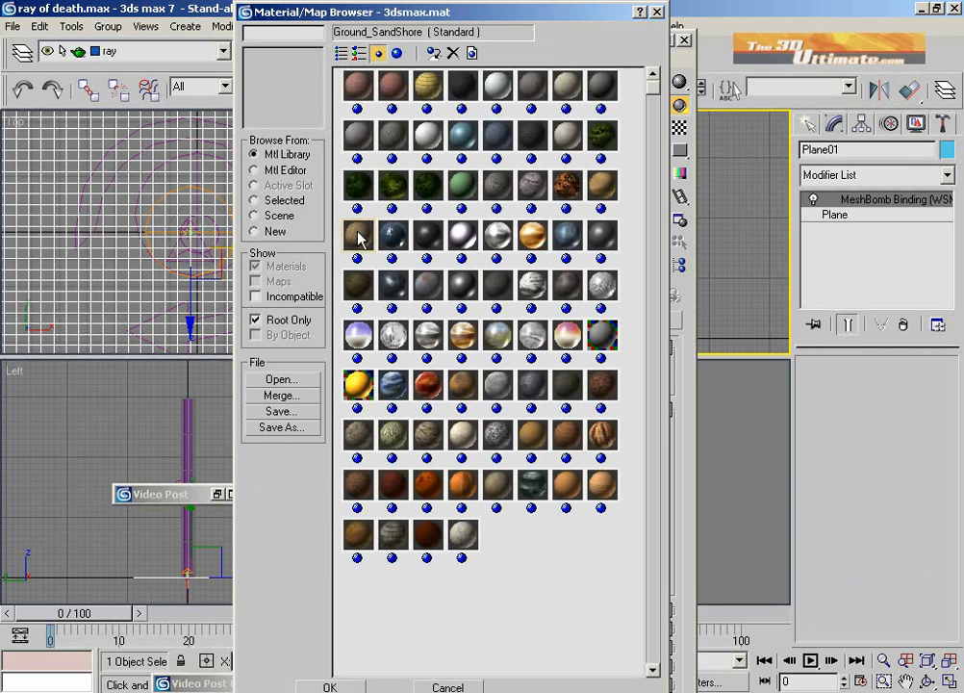
pyautogui.moveTo(468, 214)
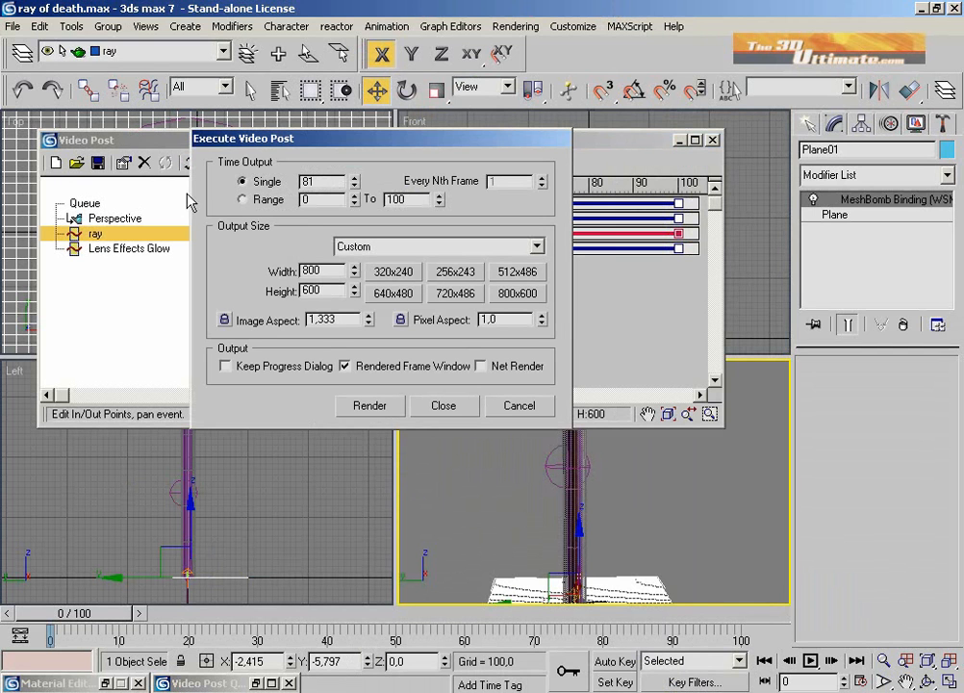
pyautogui.moveTo(369, 405)
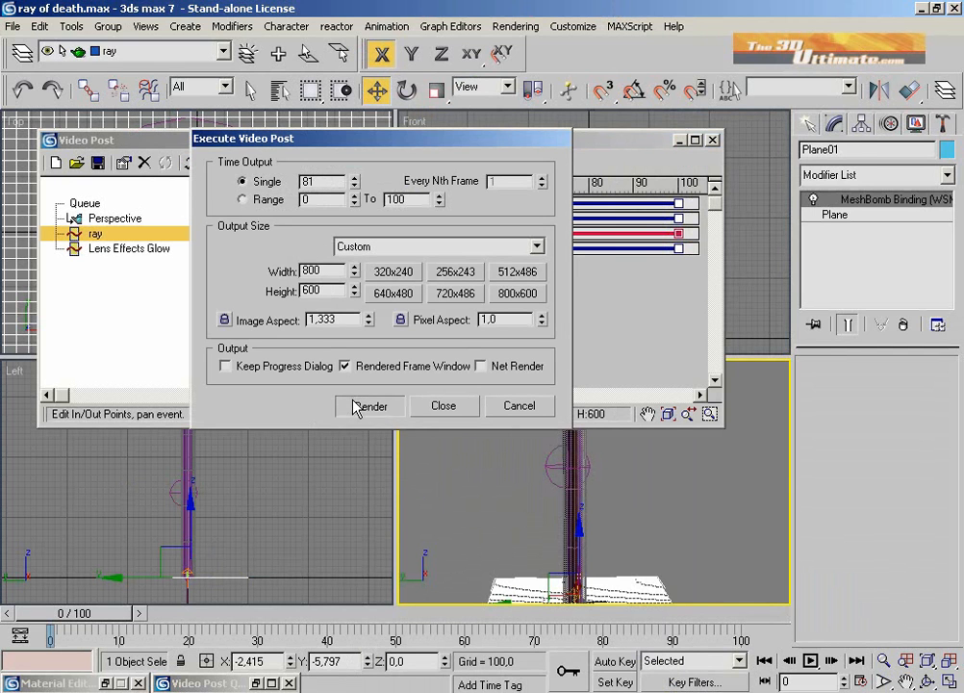
# - Re-render frame 81 in Video Post to show the white splashes on the ground
pyautogui.click(370, 405)
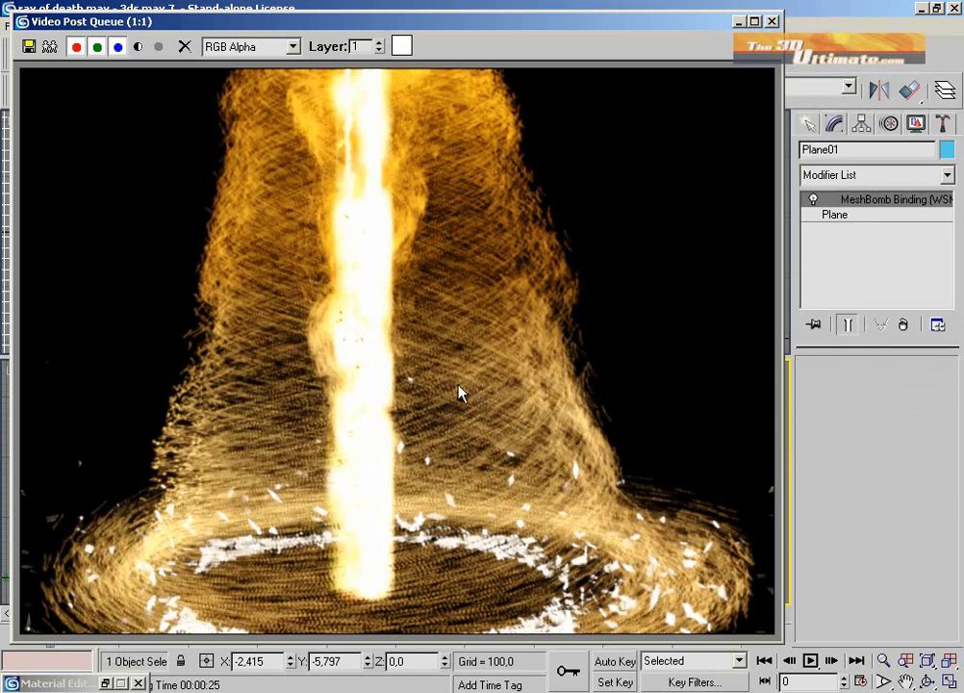
pyautogui.moveTo(428, 277)
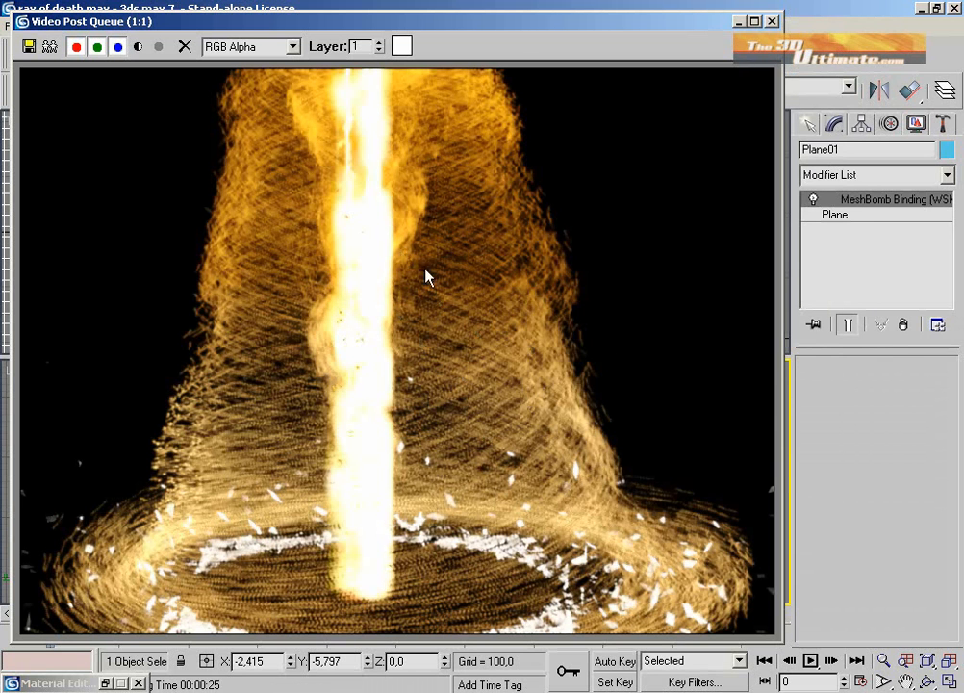
pyautogui.moveTo(479, 357)
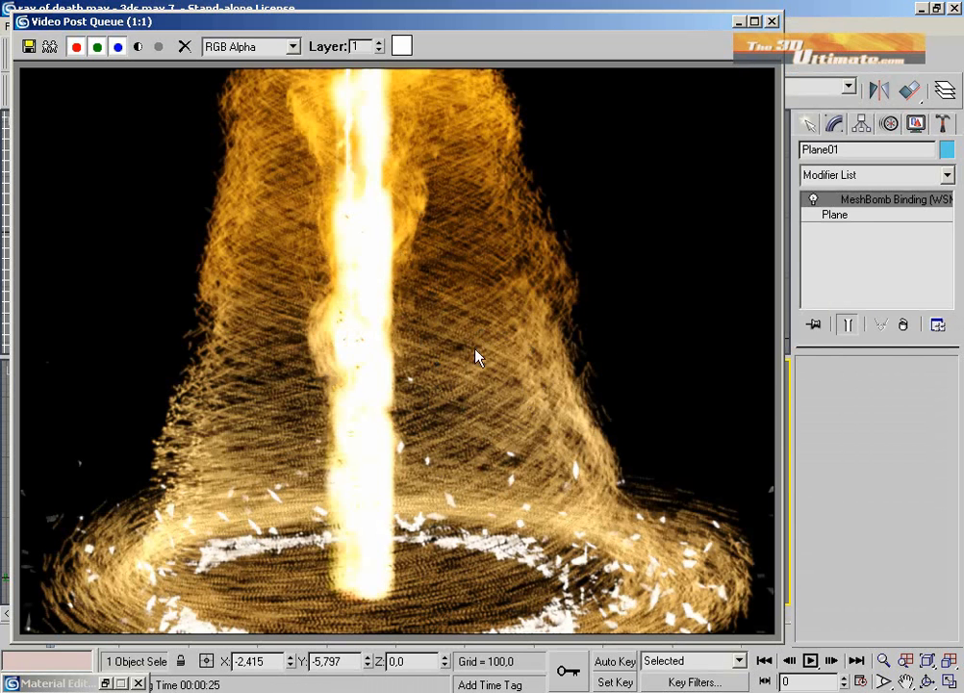
pyautogui.moveTo(587, 358)
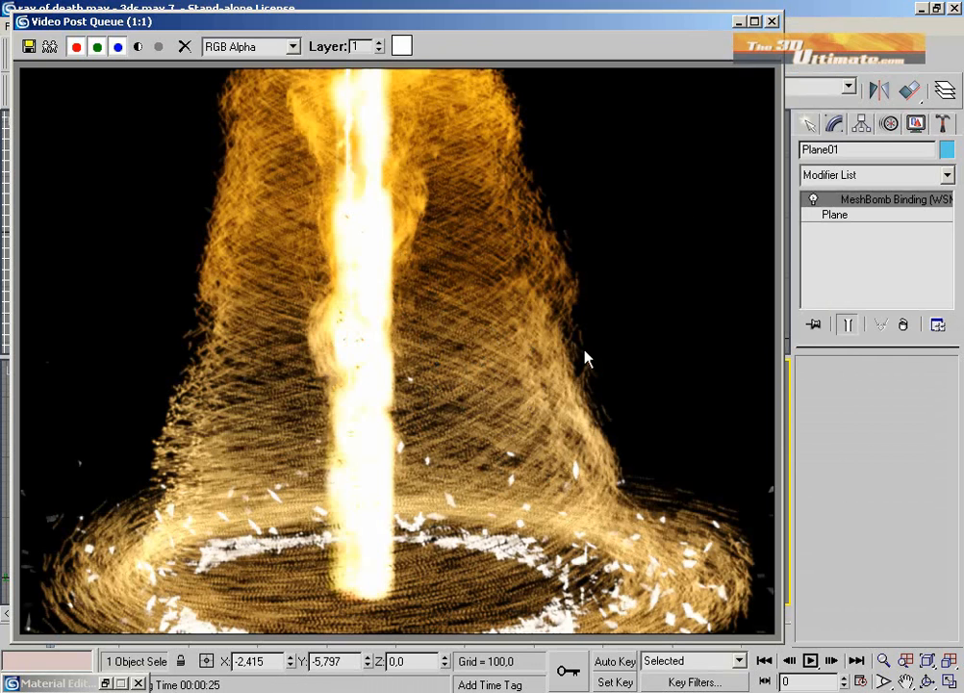
pyautogui.moveTo(742, 135)
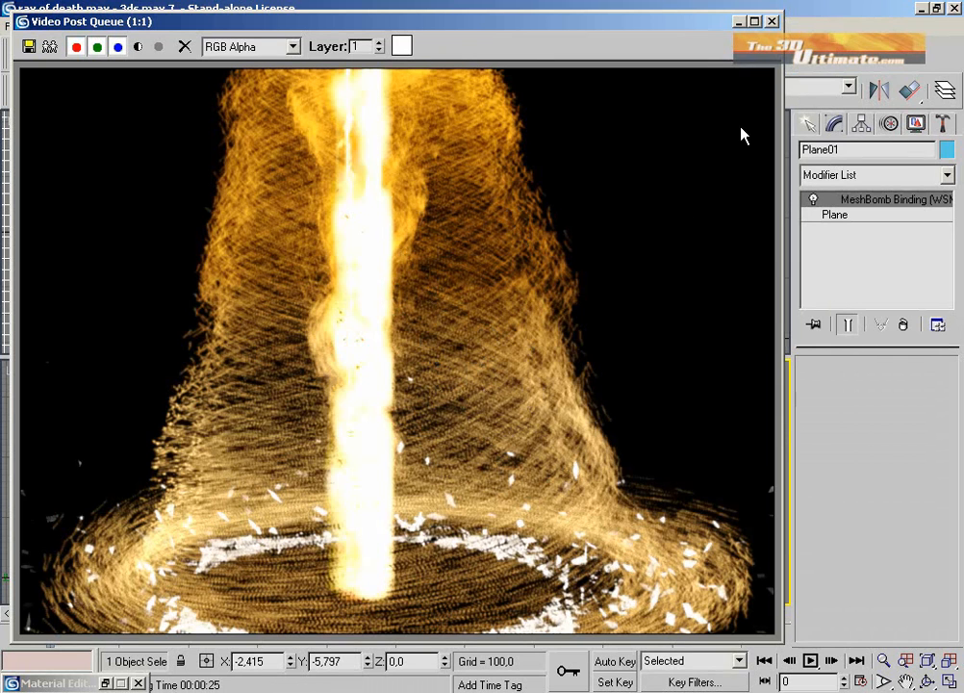
pyautogui.moveTo(518, 311)
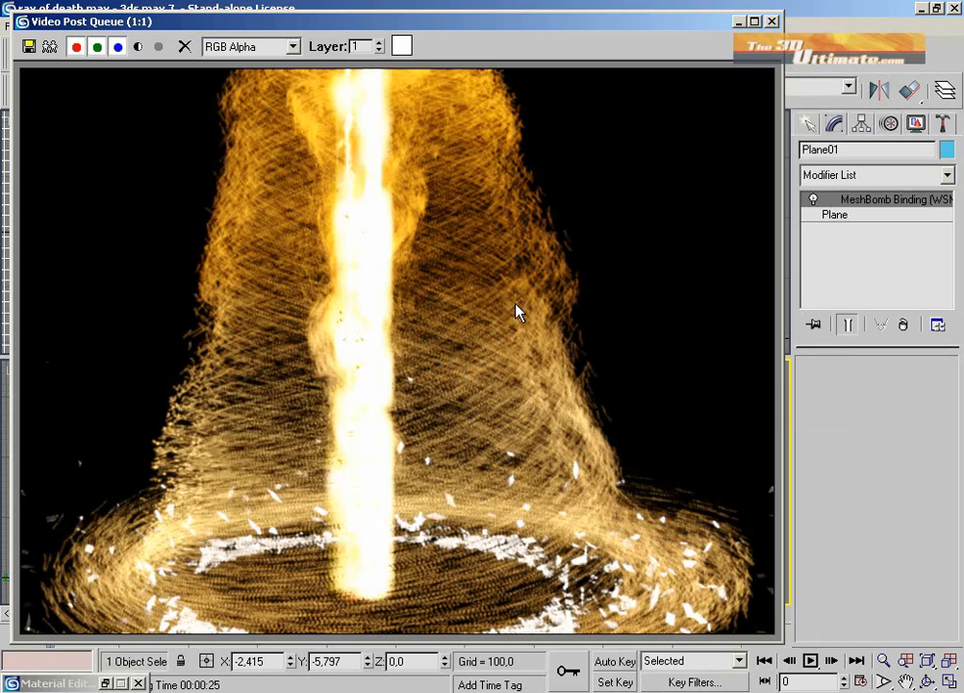
pyautogui.moveTo(481, 421)
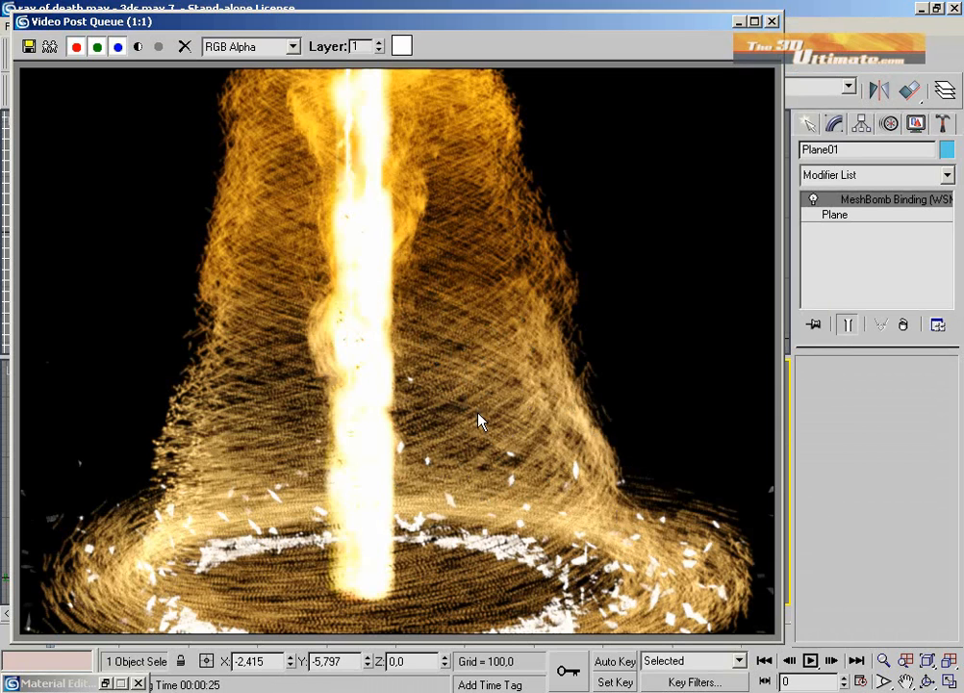
pyautogui.moveTo(746, 21)
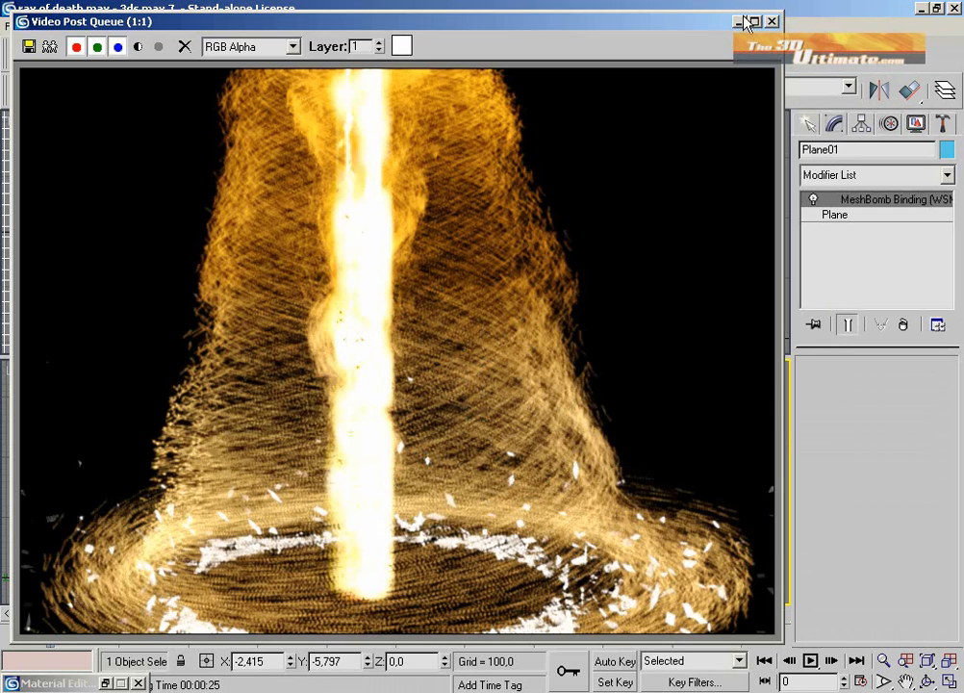